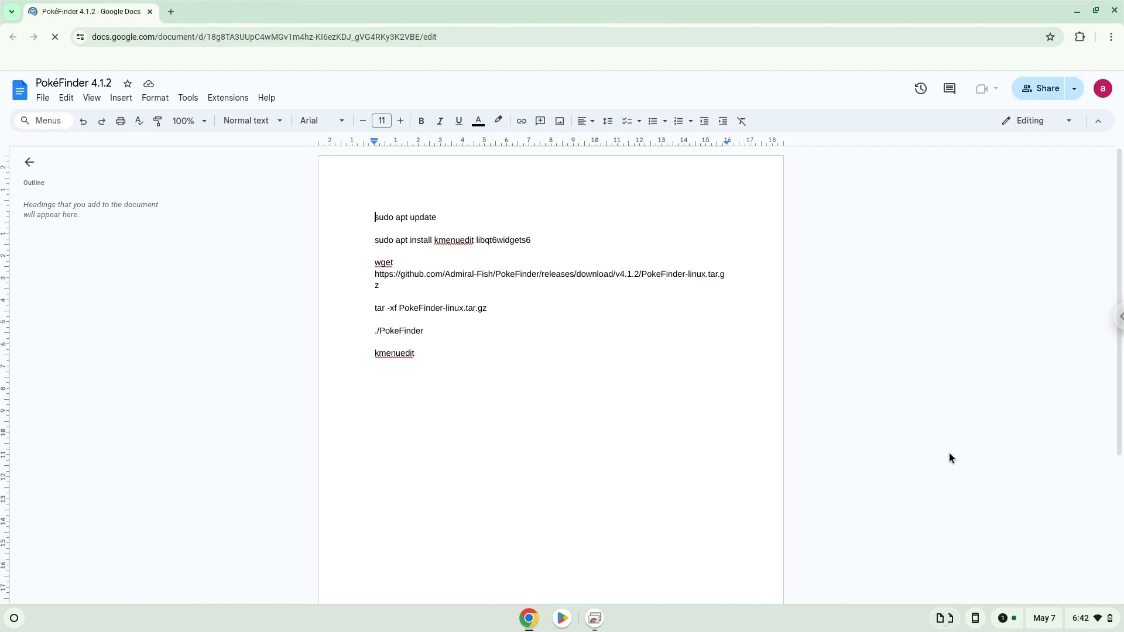
{"action": "mouse_move", "coordinate": [975, 484]}
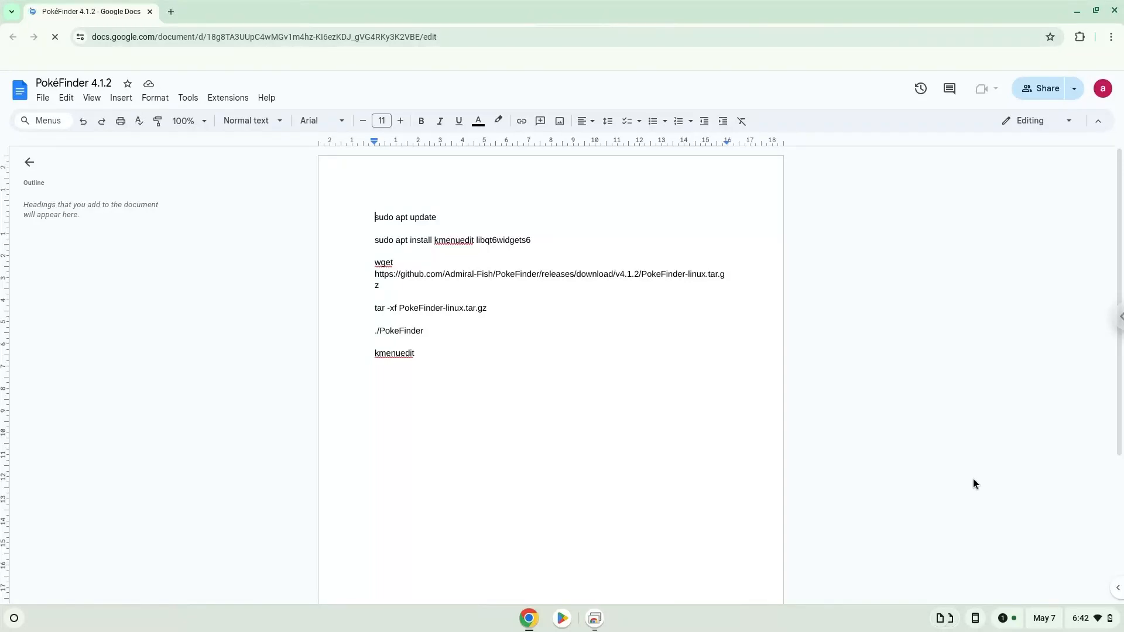
Reach the About ChromeOS page via Quick Settings and the Settings gear.
{"action": "left_click", "coordinate": [1078, 619]}
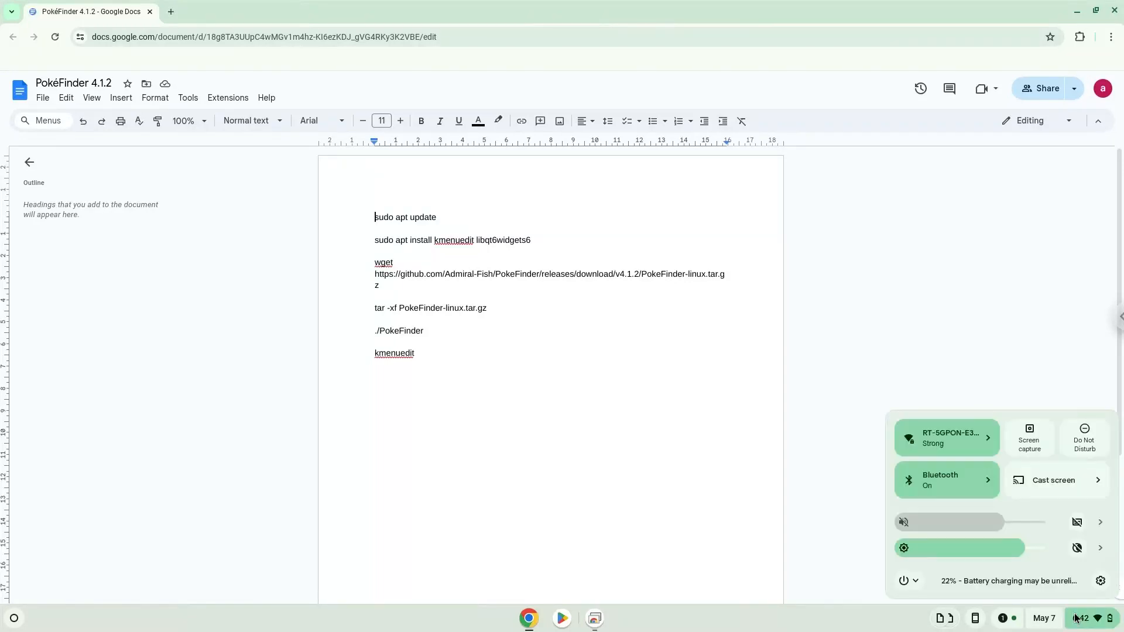
{"action": "mouse_move", "coordinate": [1100, 581]}
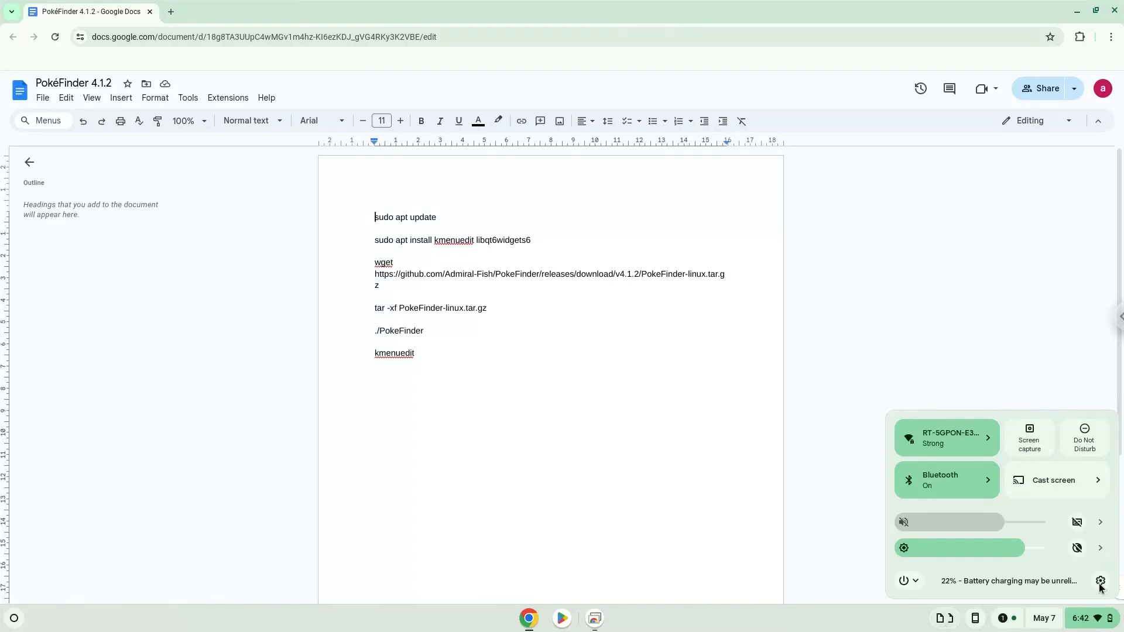
{"action": "left_click", "coordinate": [1100, 581]}
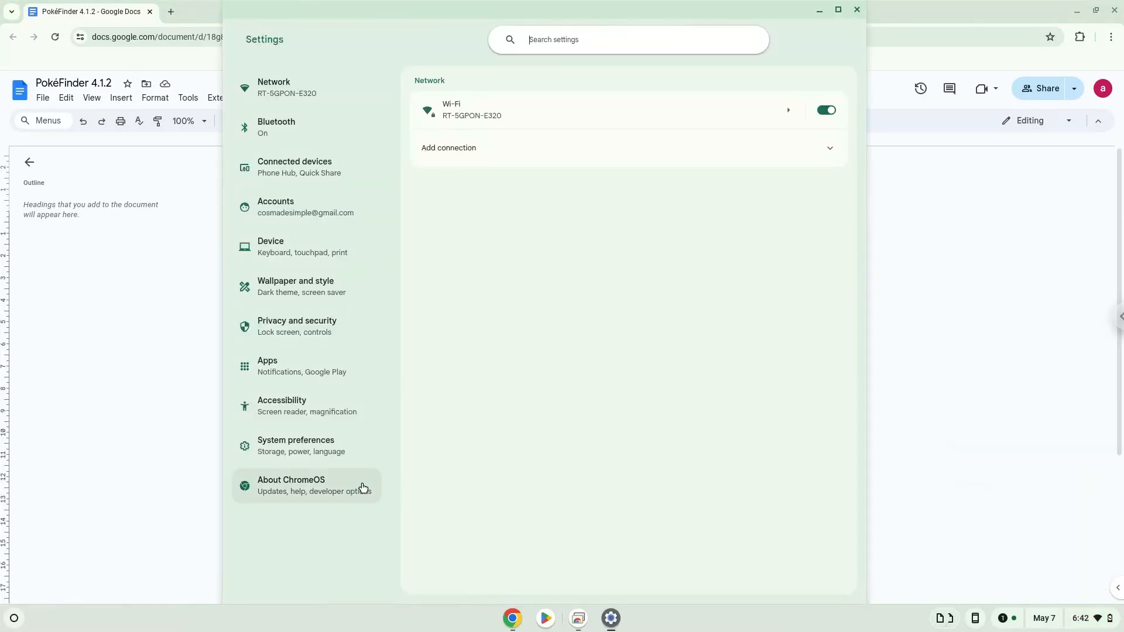
{"action": "left_click", "coordinate": [305, 485]}
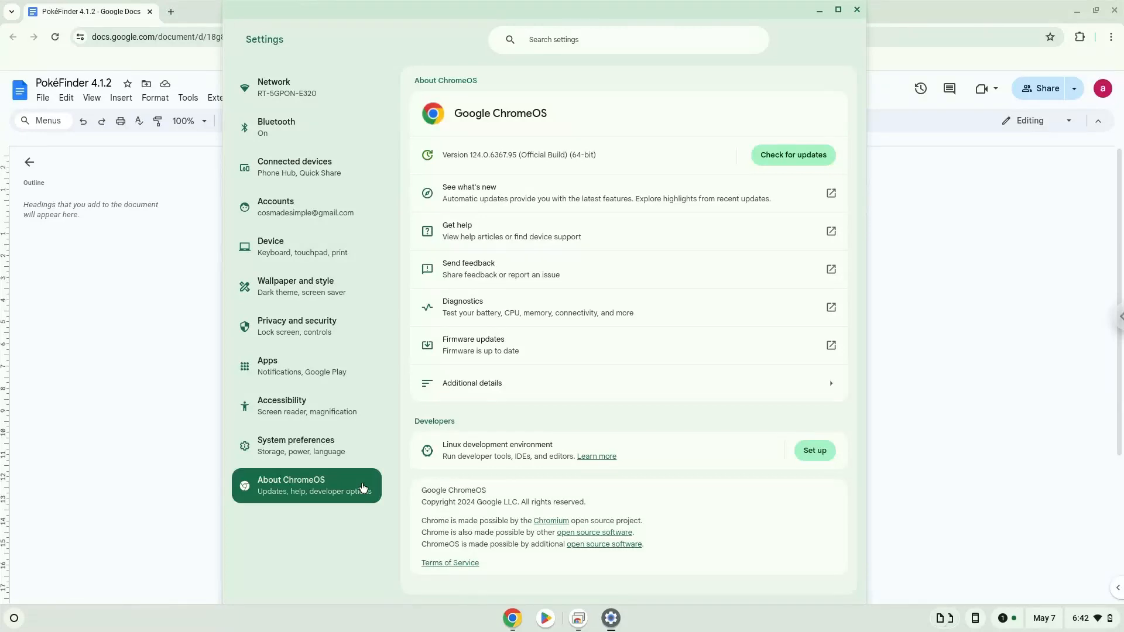
{"action": "mouse_move", "coordinate": [777, 467]}
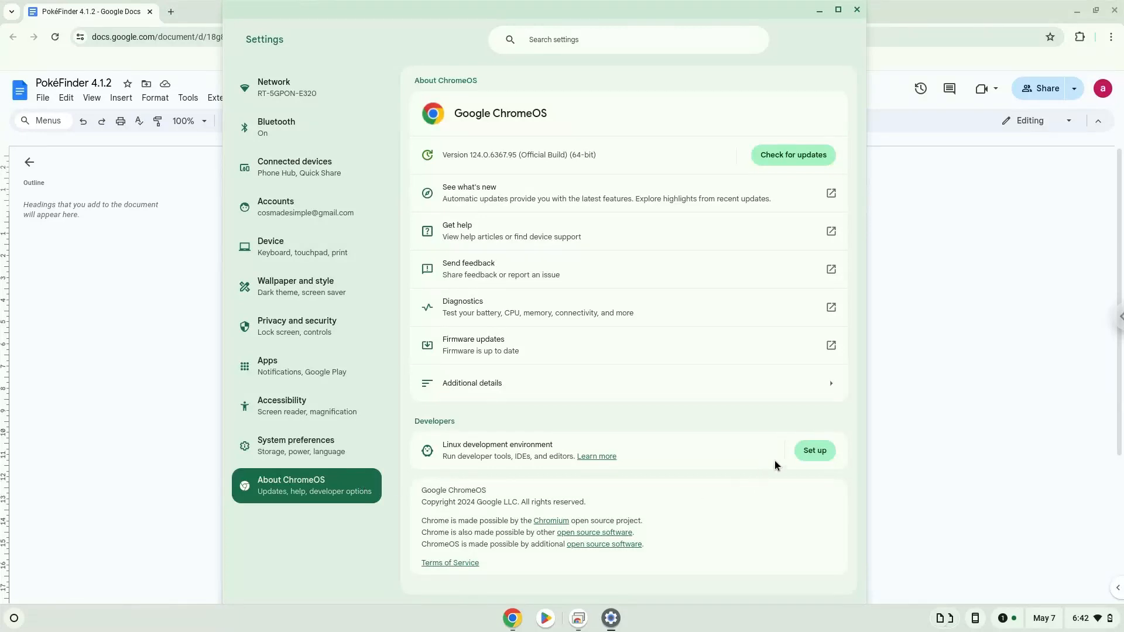
Install the Linux development environment with the recommended disk size.
{"action": "left_click", "coordinate": [814, 449]}
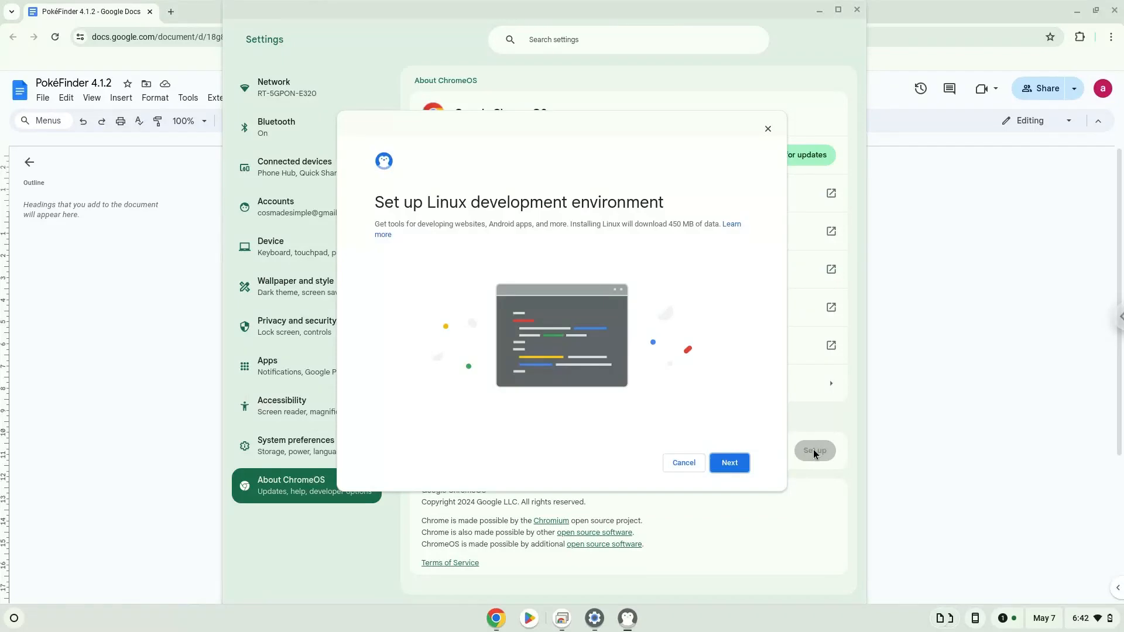
{"action": "left_click", "coordinate": [728, 462]}
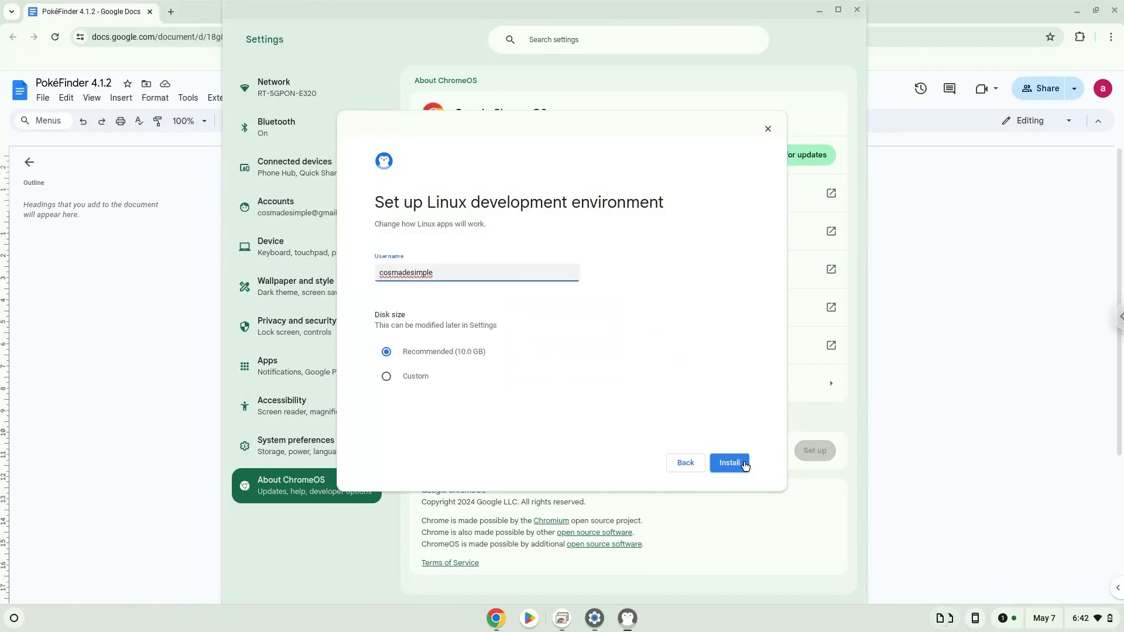
{"action": "left_click", "coordinate": [730, 463]}
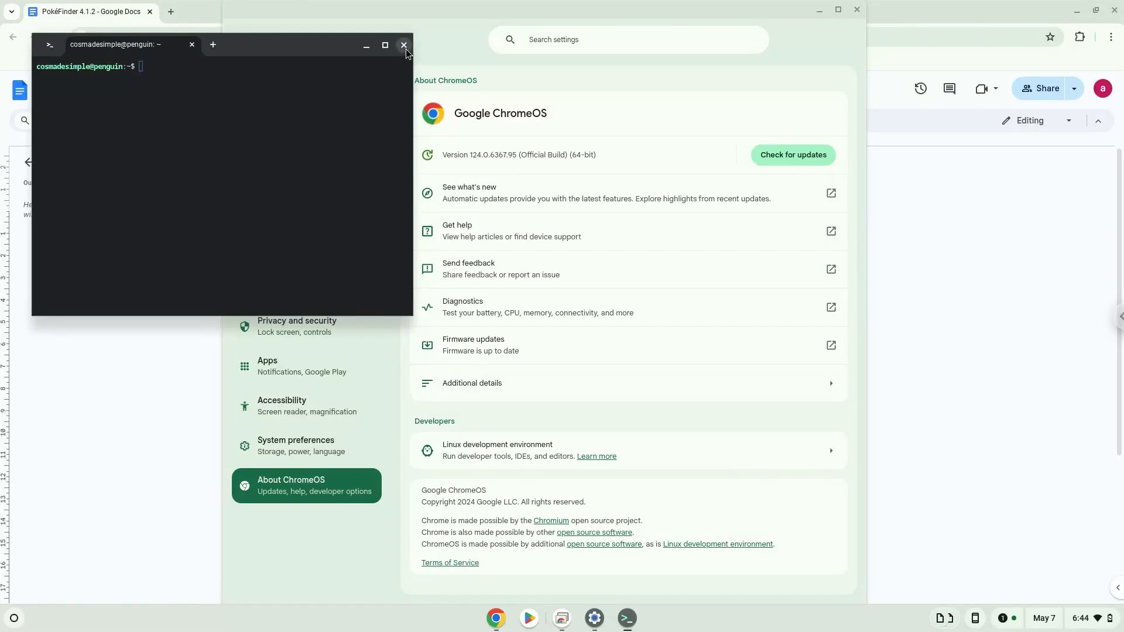
Close the new terminal, copy 'sudo apt update' from the notes and start the Terminal app.
{"action": "left_click", "coordinate": [404, 44]}
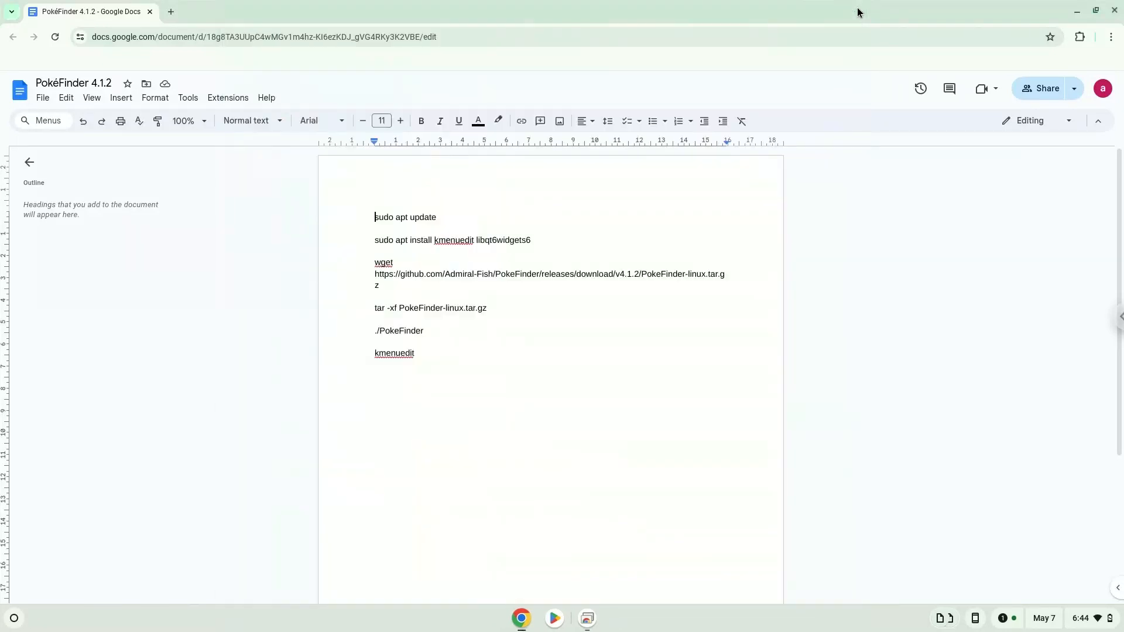
{"action": "mouse_move", "coordinate": [804, 40]}
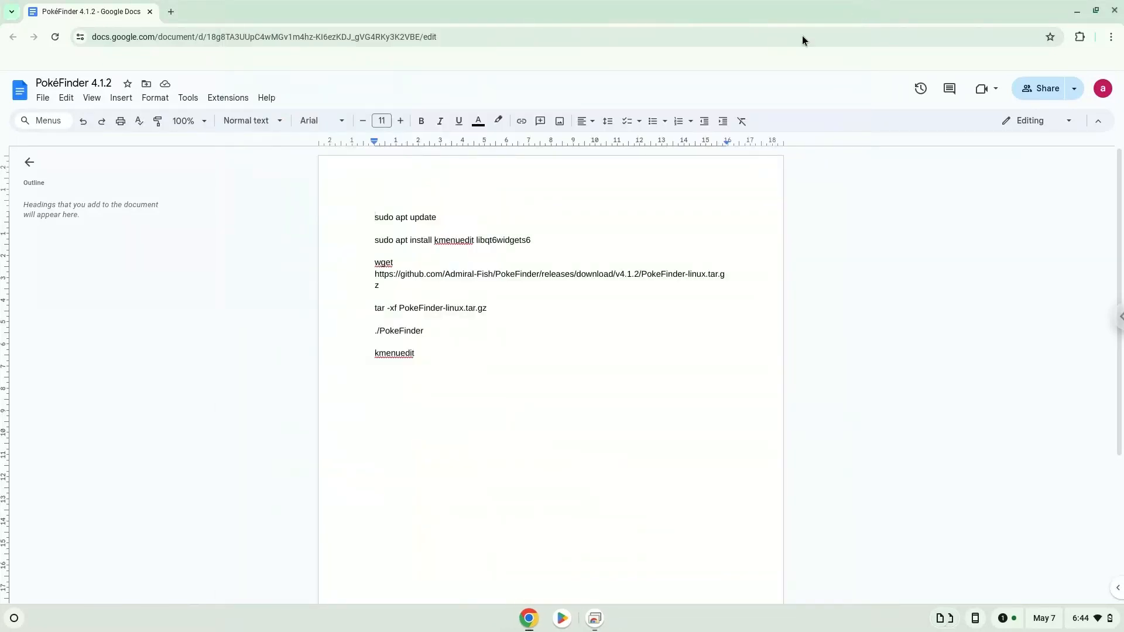
{"action": "mouse_move", "coordinate": [641, 110]}
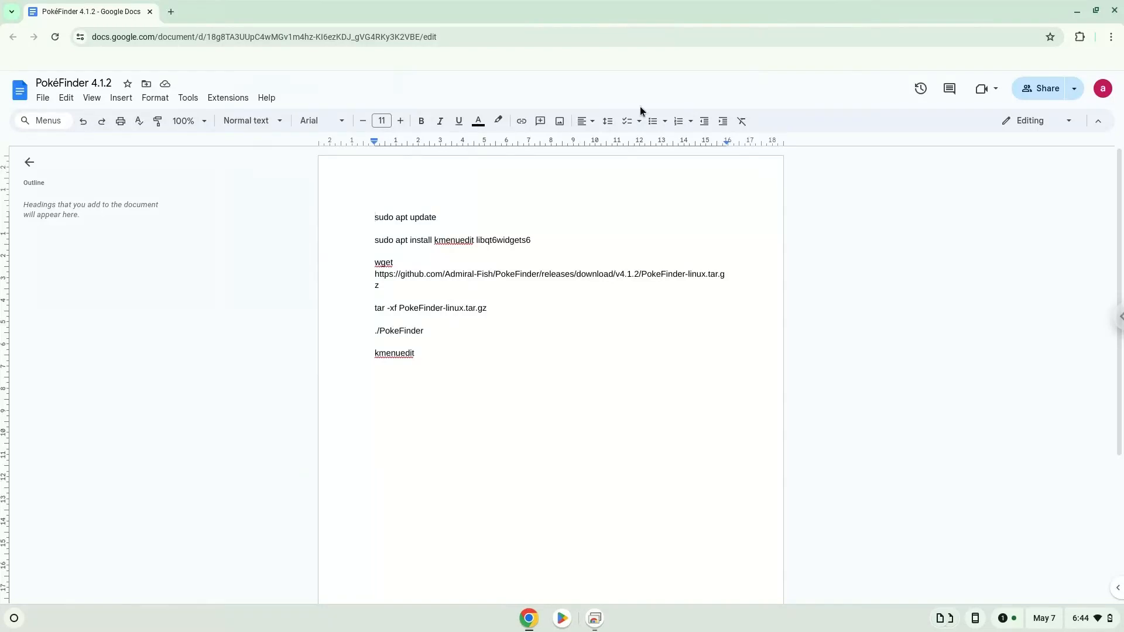
{"action": "triple_click", "coordinate": [406, 218]}
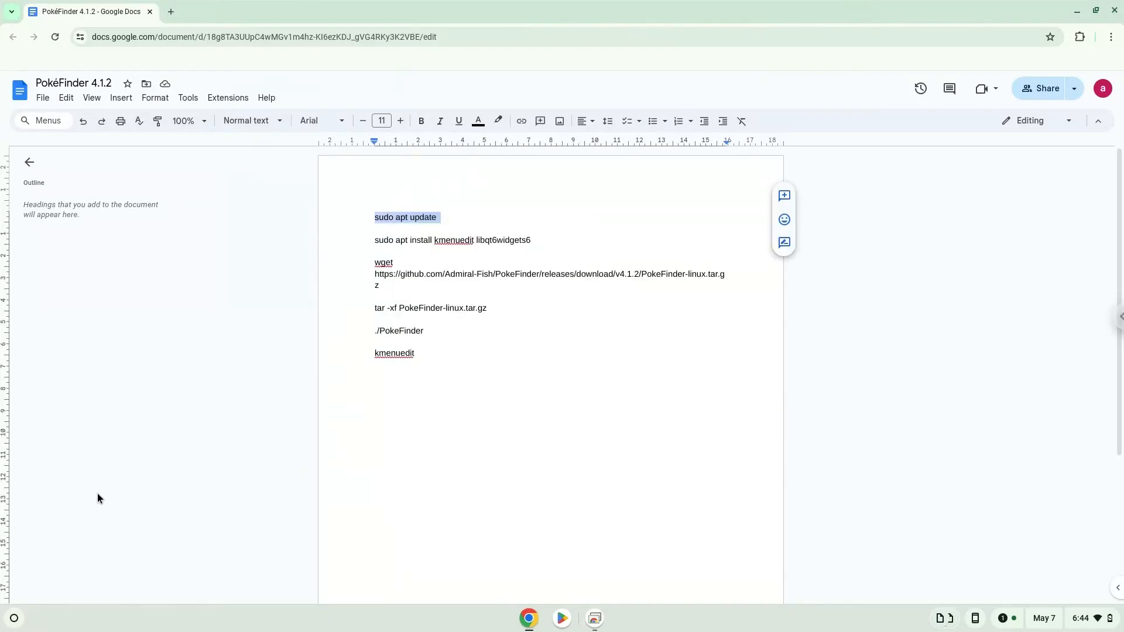
{"action": "left_click", "coordinate": [13, 619]}
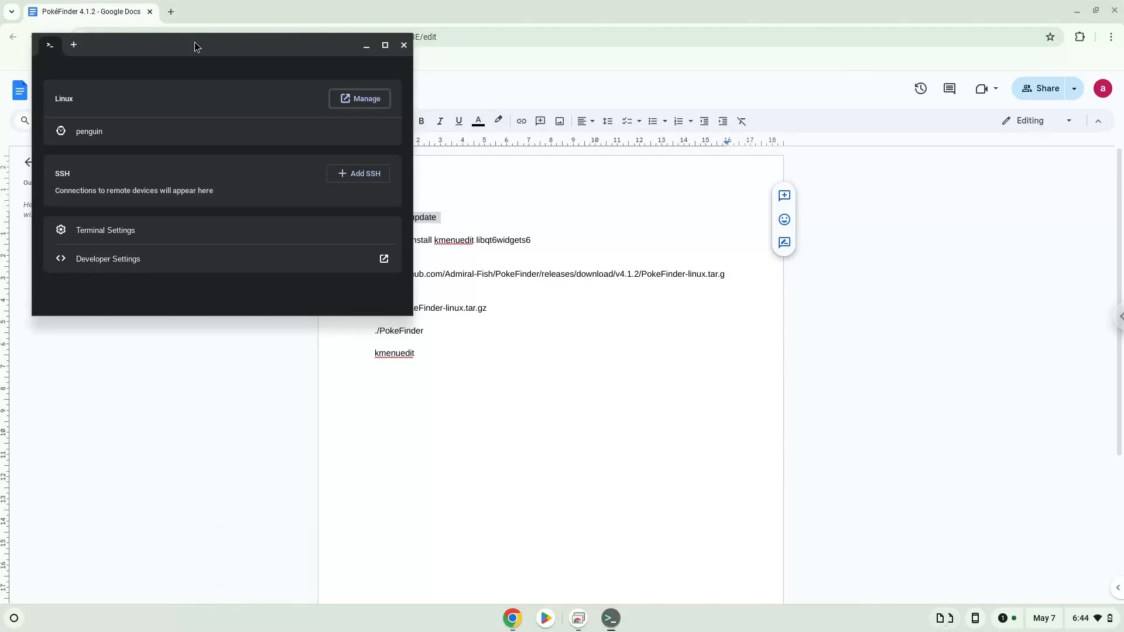
Run sudo apt update in the penguin container and return to the notes.
{"action": "left_click", "coordinate": [385, 45]}
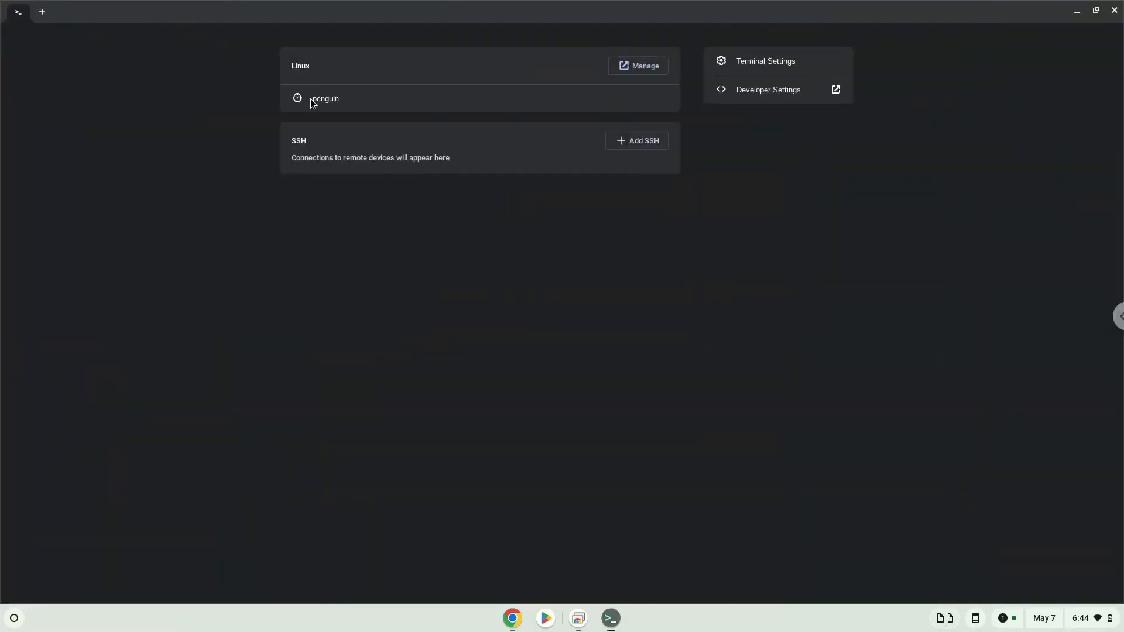
{"action": "left_click", "coordinate": [324, 99]}
{"action": "type", "text": "sudo apt update"}
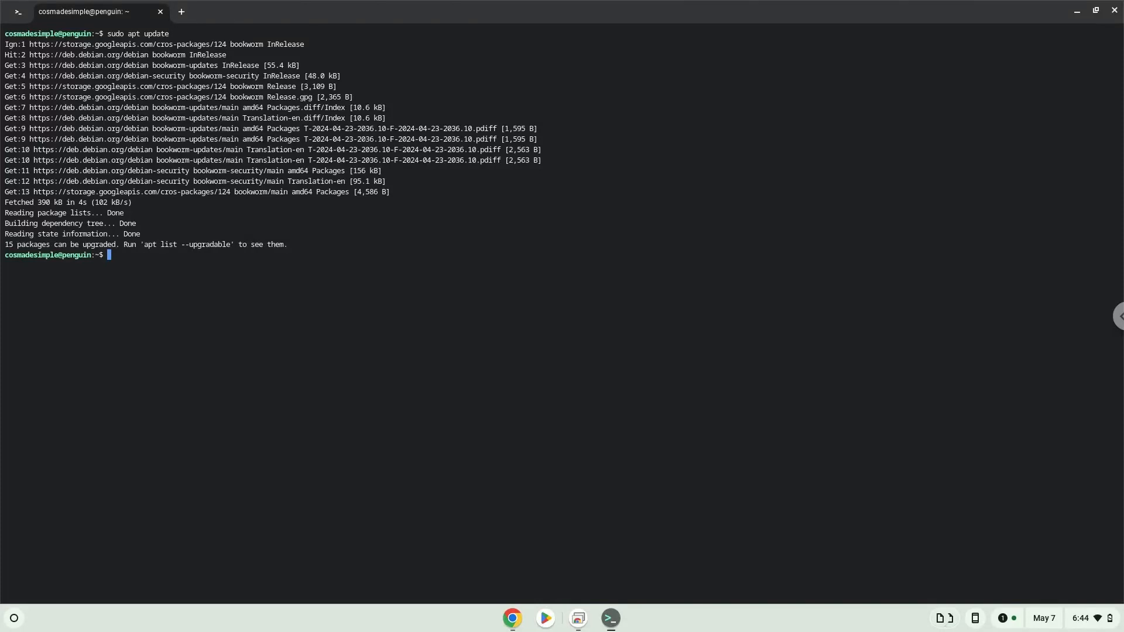
{"action": "mouse_move", "coordinate": [376, 245]}
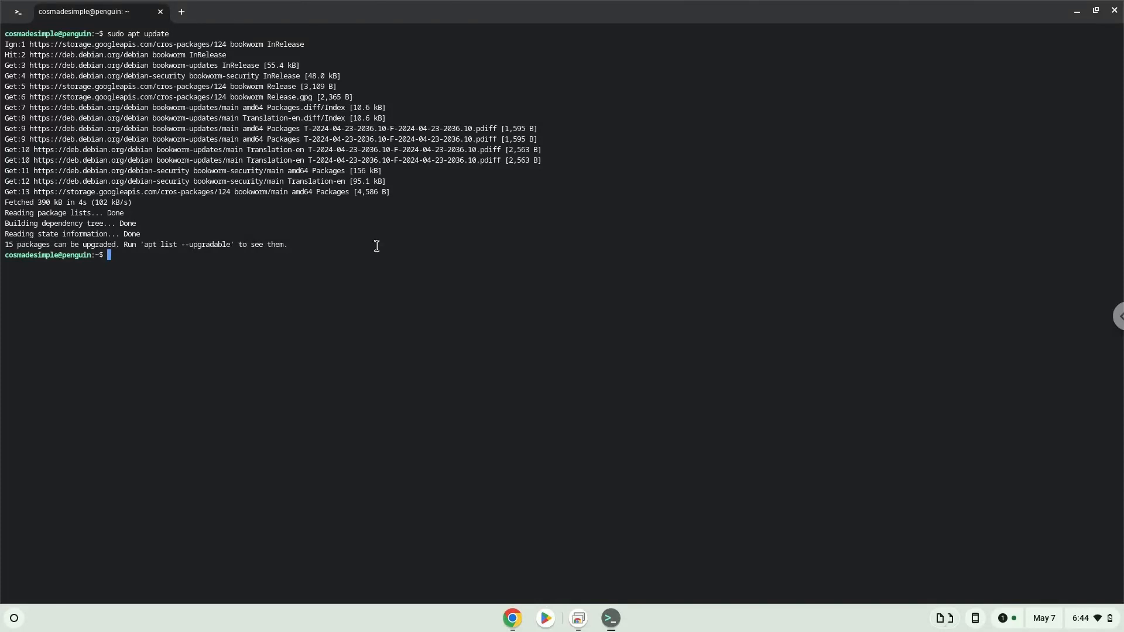
{"action": "left_click", "coordinate": [512, 618]}
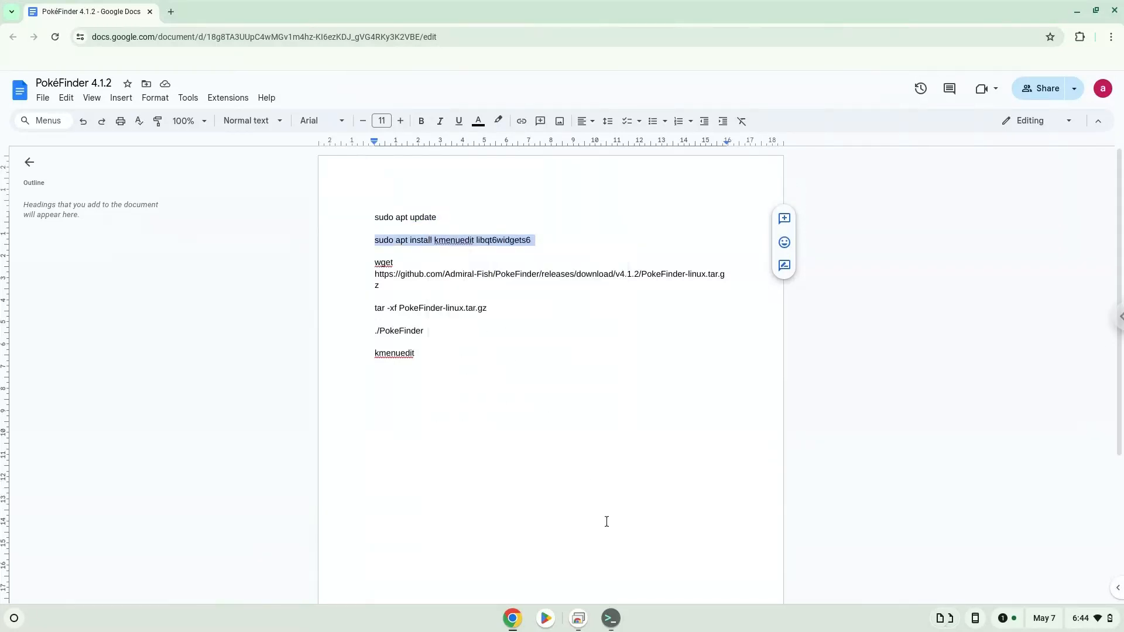
Run 'sudo apt install kmenuedit libqt6widgets6' and confirm with Y.
{"action": "left_click", "coordinate": [609, 618]}
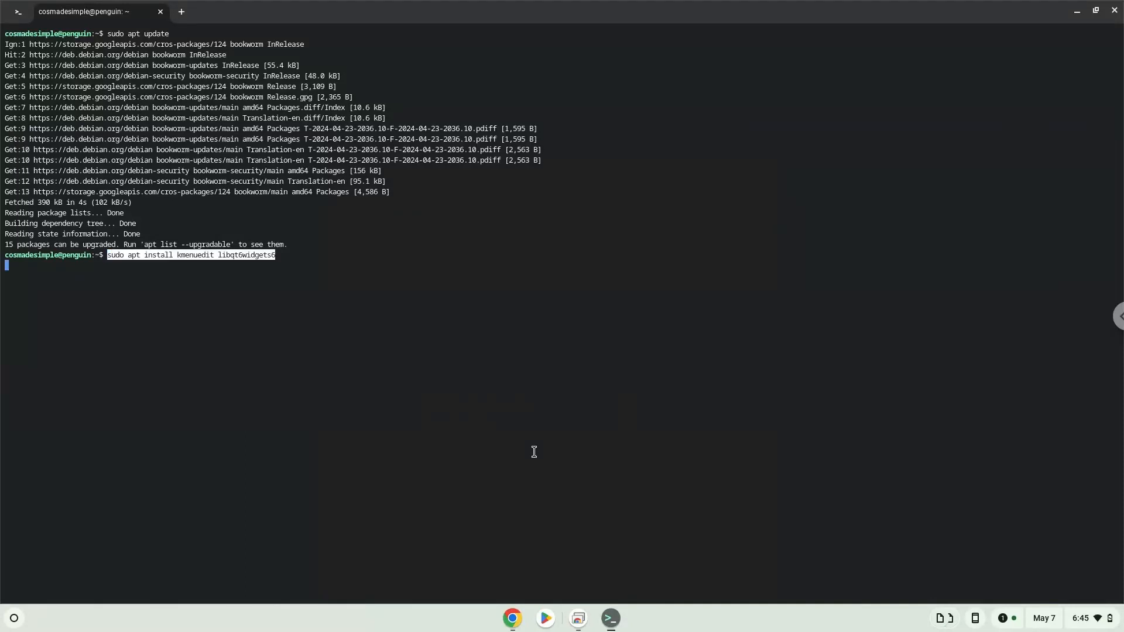
{"action": "key", "text": "Return"}
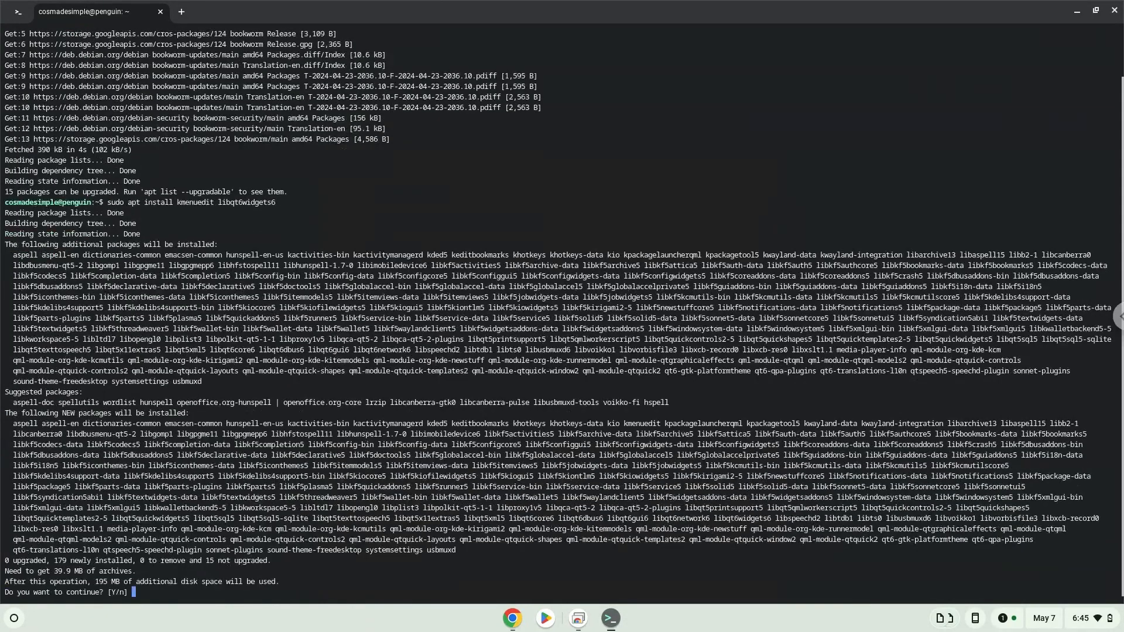
{"action": "type", "text": "Y"}
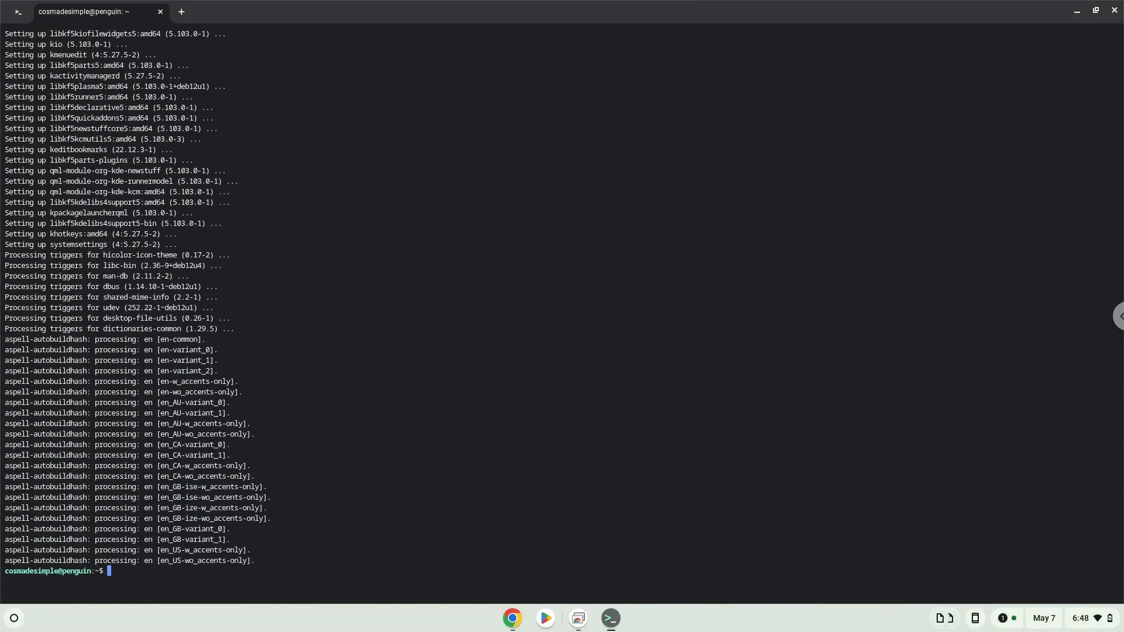
{"action": "mouse_move", "coordinate": [512, 618]}
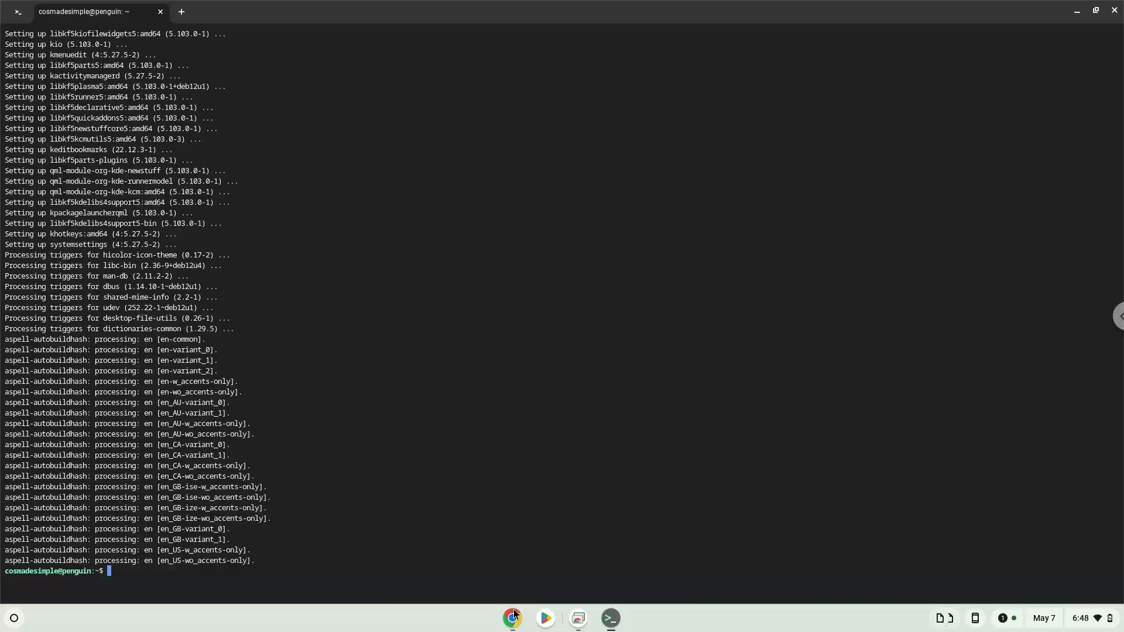
Download PokeFinder-linux.tar.gz with the wget command copied from the notes.
{"action": "left_click", "coordinate": [512, 619]}
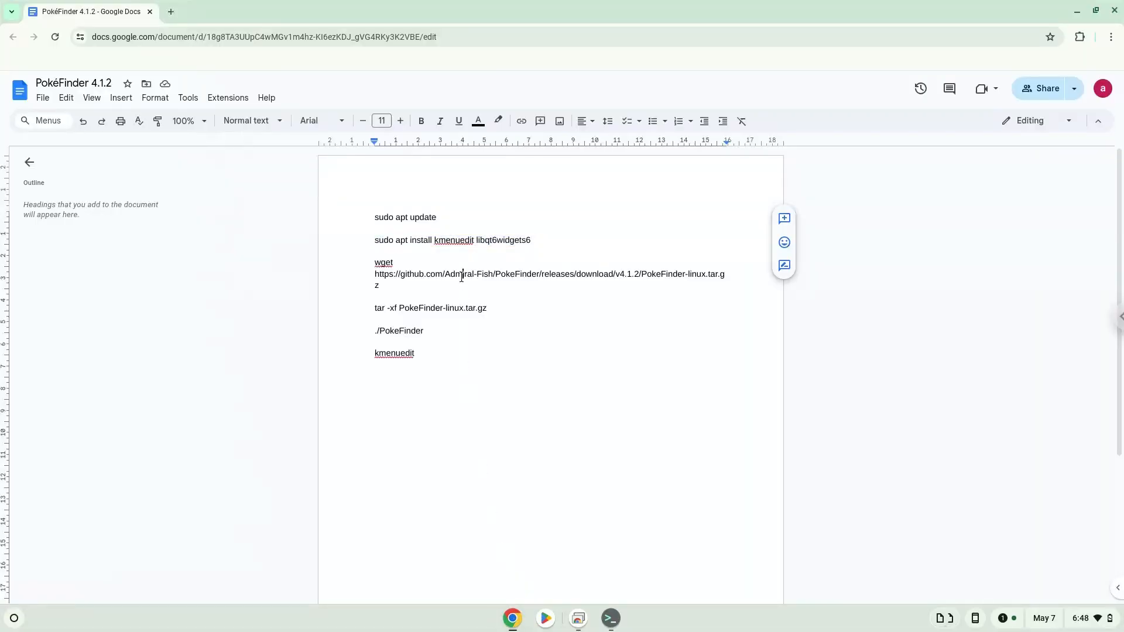
{"action": "right_click", "coordinate": [461, 274]}
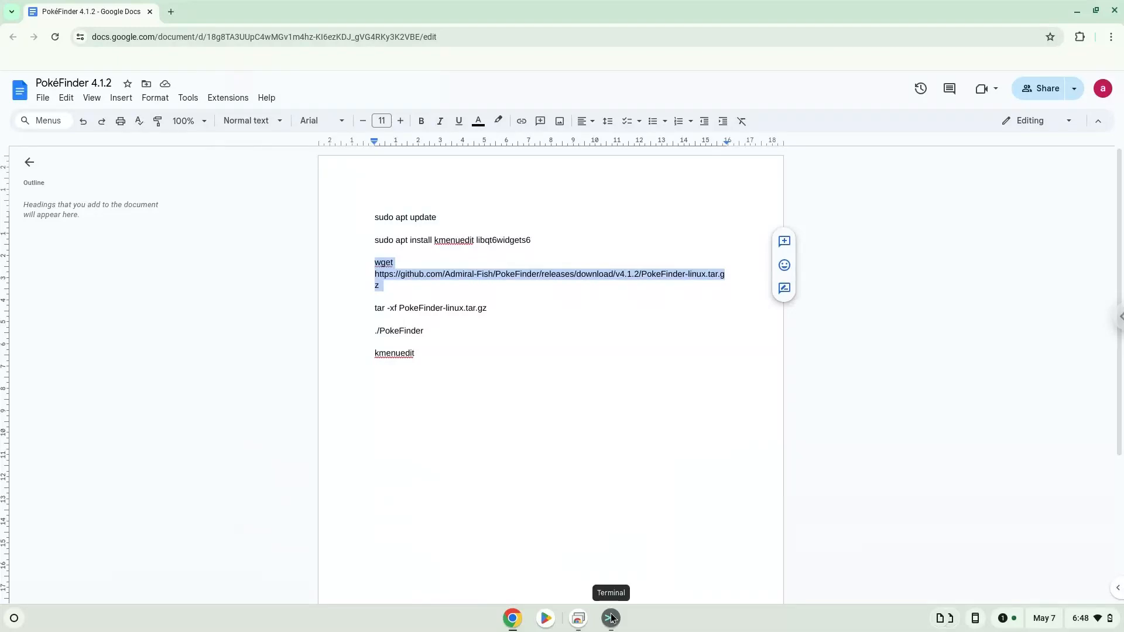
{"action": "left_click", "coordinate": [609, 618]}
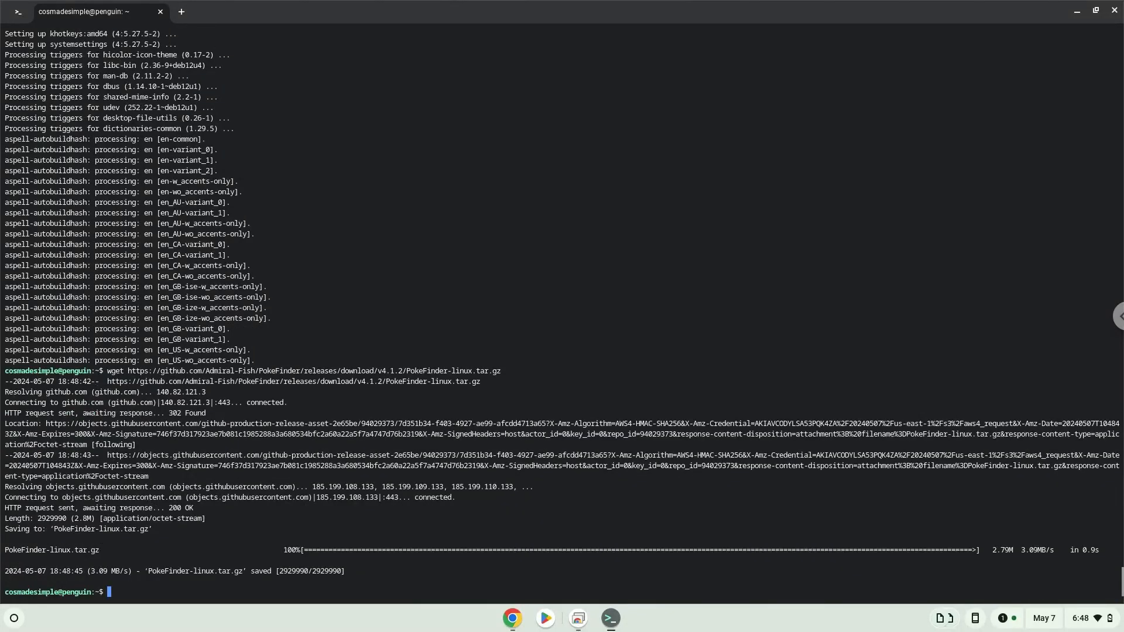
{"action": "mouse_move", "coordinate": [512, 619]}
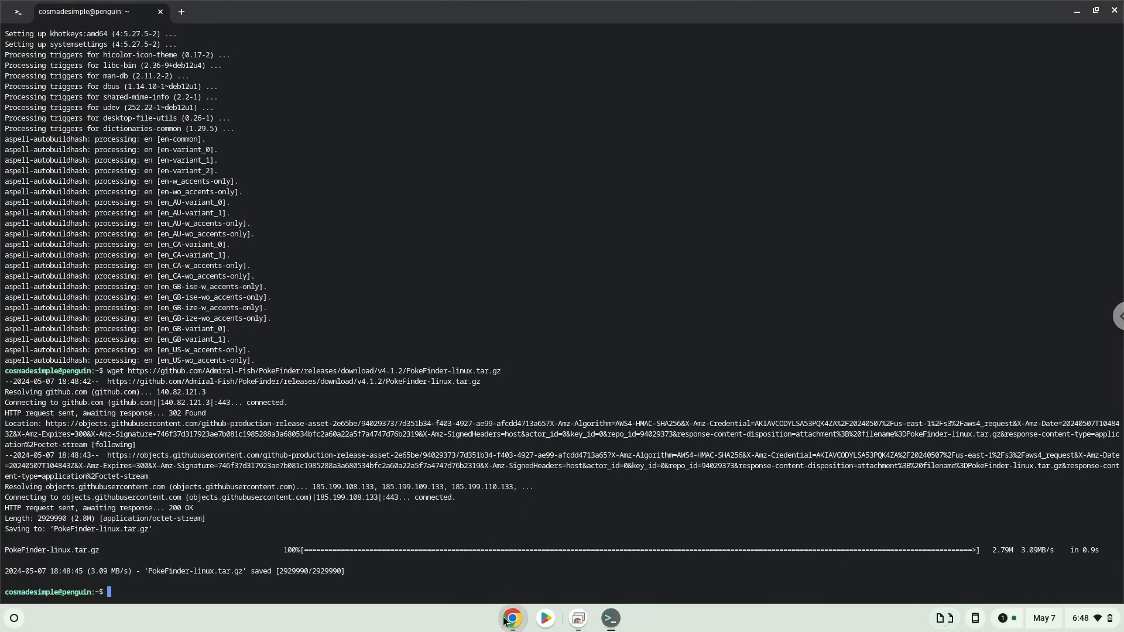
{"action": "left_click", "coordinate": [512, 618]}
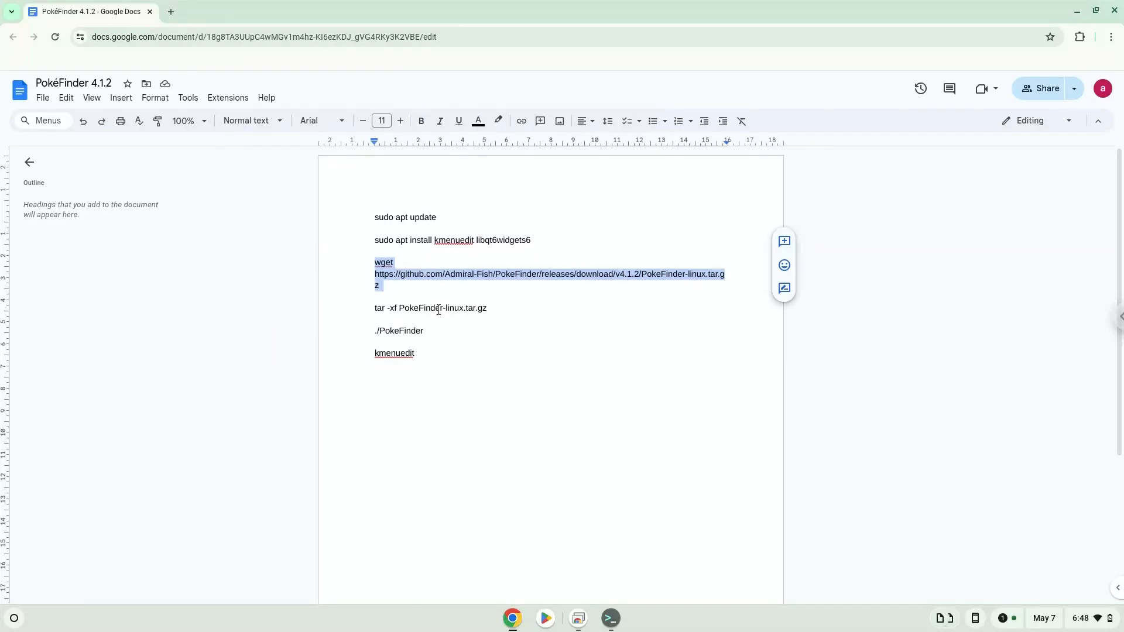
Extract the archive with 'tar -xf PokeFinder-linux.tar.gz' copied from the notes.
{"action": "right_click", "coordinate": [429, 308]}
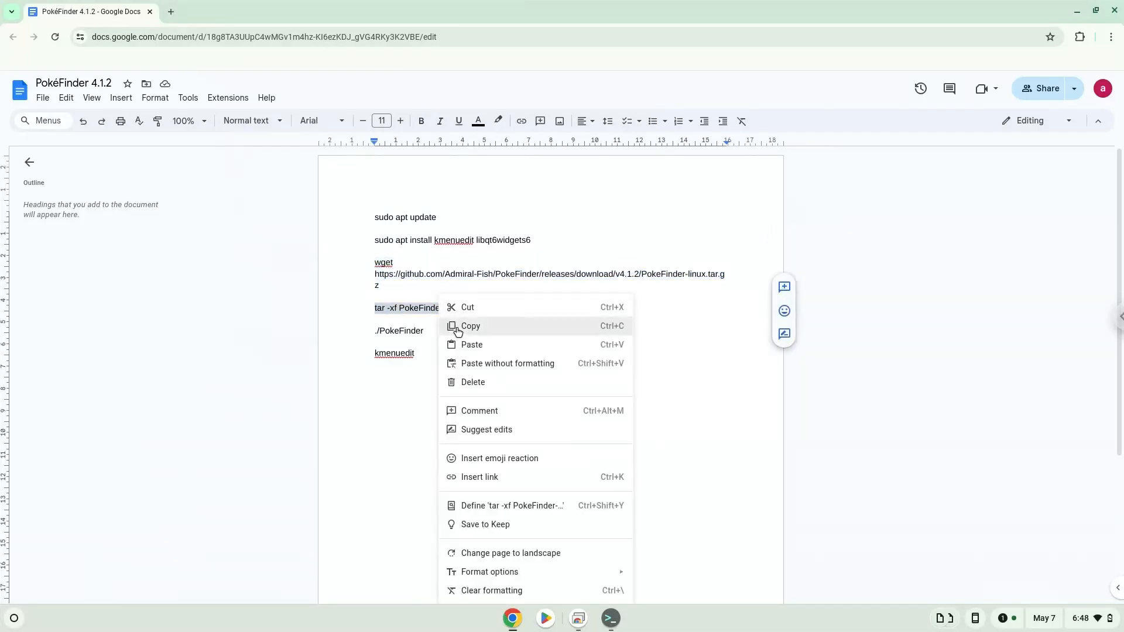
{"action": "left_click", "coordinate": [470, 325]}
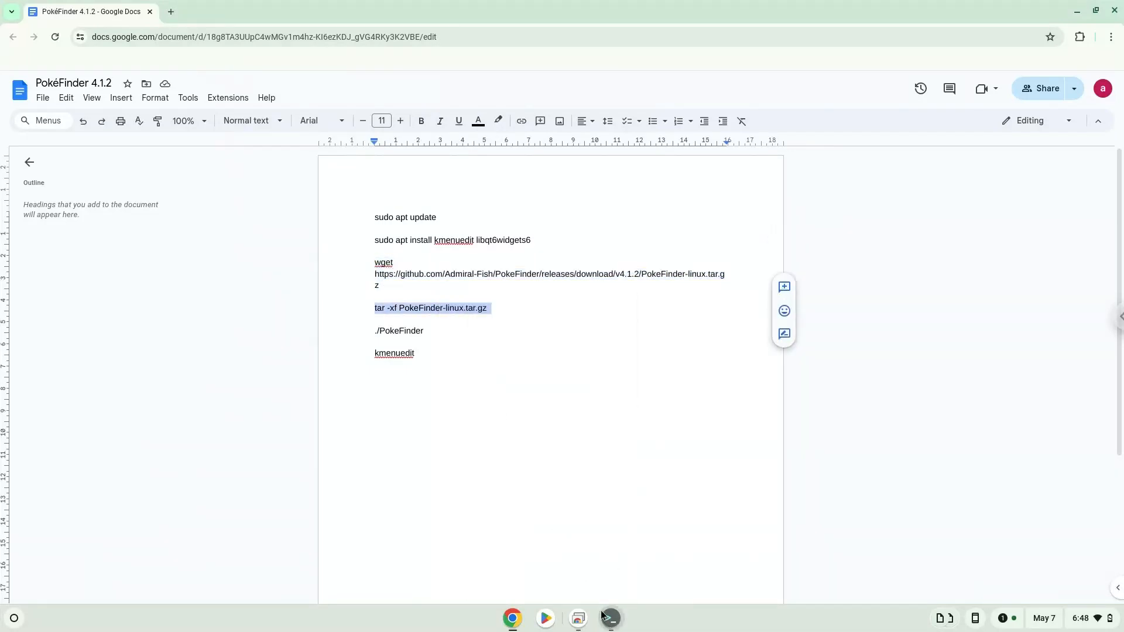
{"action": "left_click", "coordinate": [609, 619]}
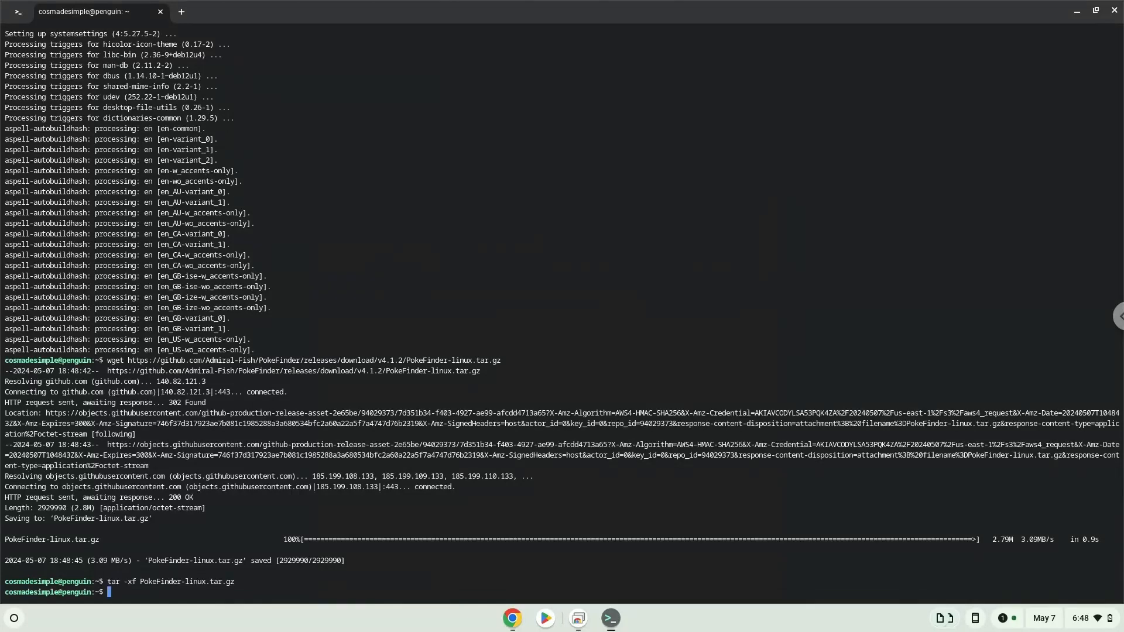
{"action": "mouse_move", "coordinate": [545, 541]}
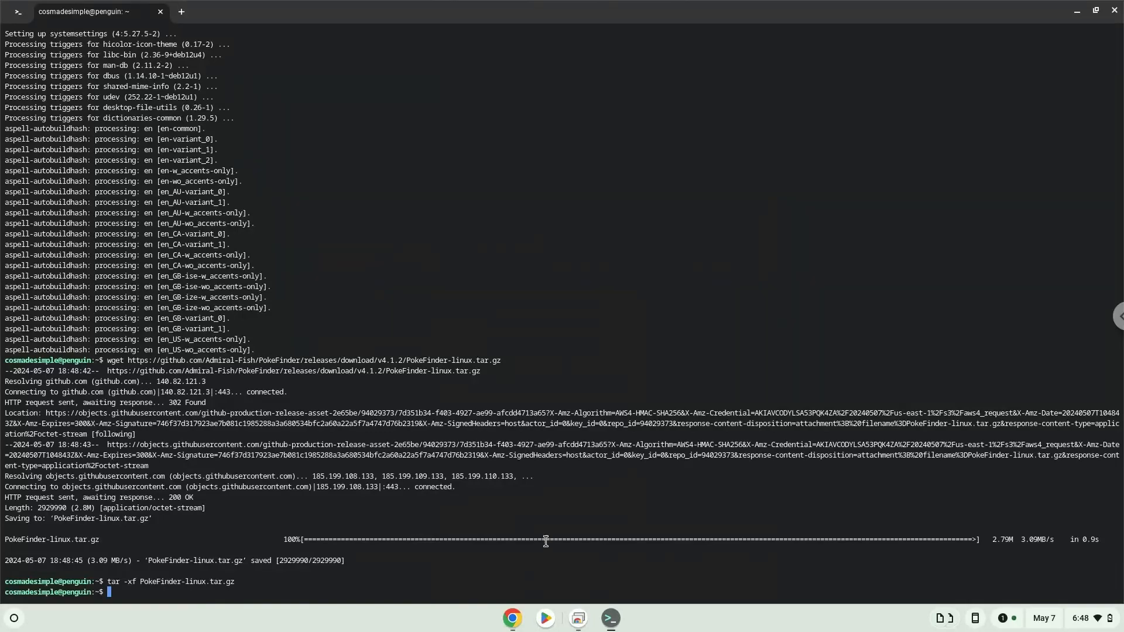
{"action": "left_click", "coordinate": [512, 618]}
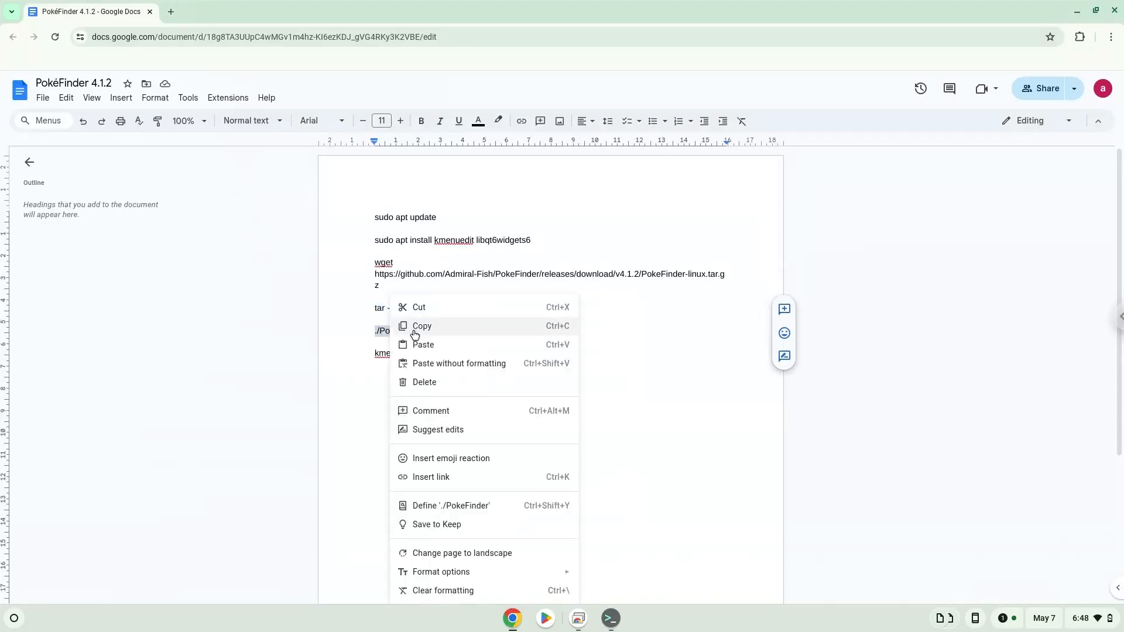
Run ./PokeFinder, dismiss its profiles-path warning and close the PokéFinder window.
{"action": "left_click", "coordinate": [422, 327]}
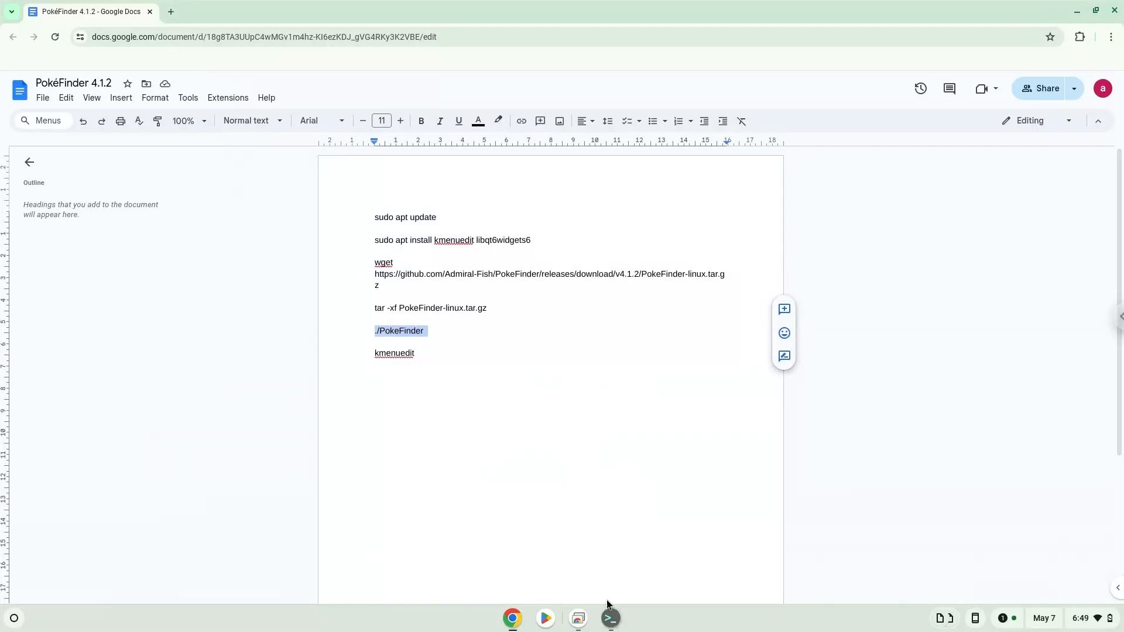
{"action": "left_click", "coordinate": [610, 619]}
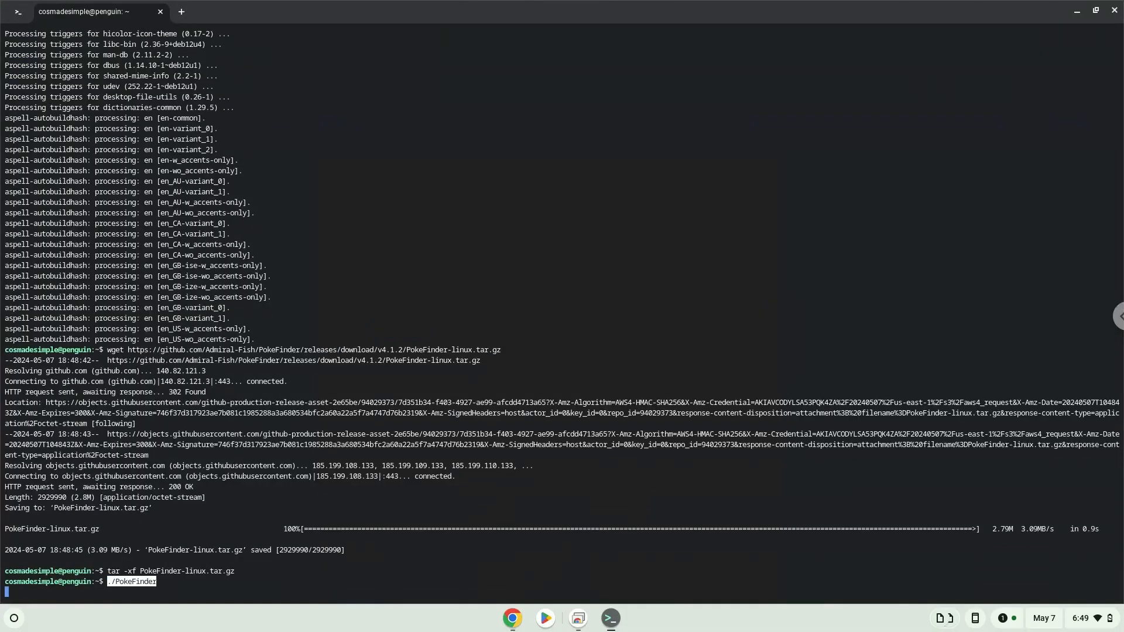
{"action": "key", "text": "Return"}
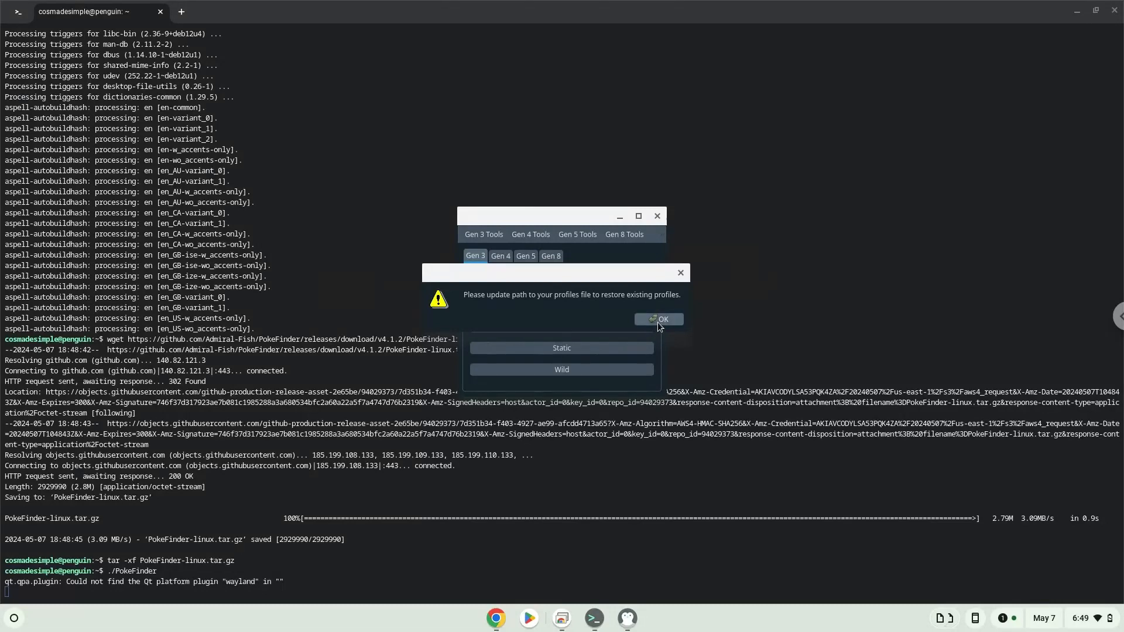
{"action": "left_click", "coordinate": [658, 319]}
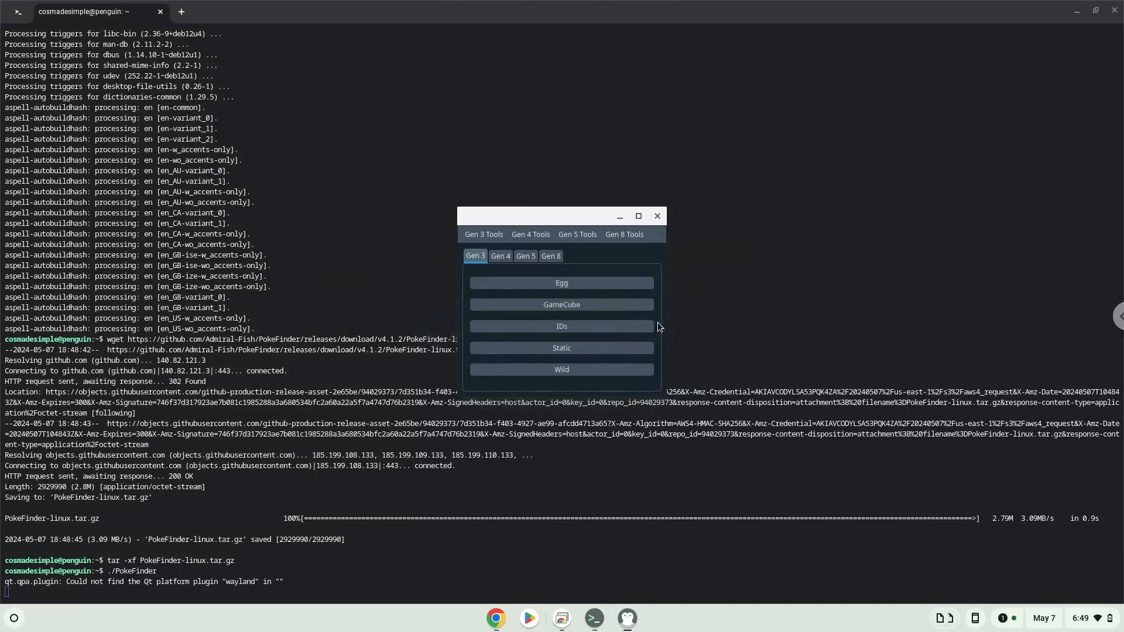
{"action": "mouse_move", "coordinate": [658, 268]}
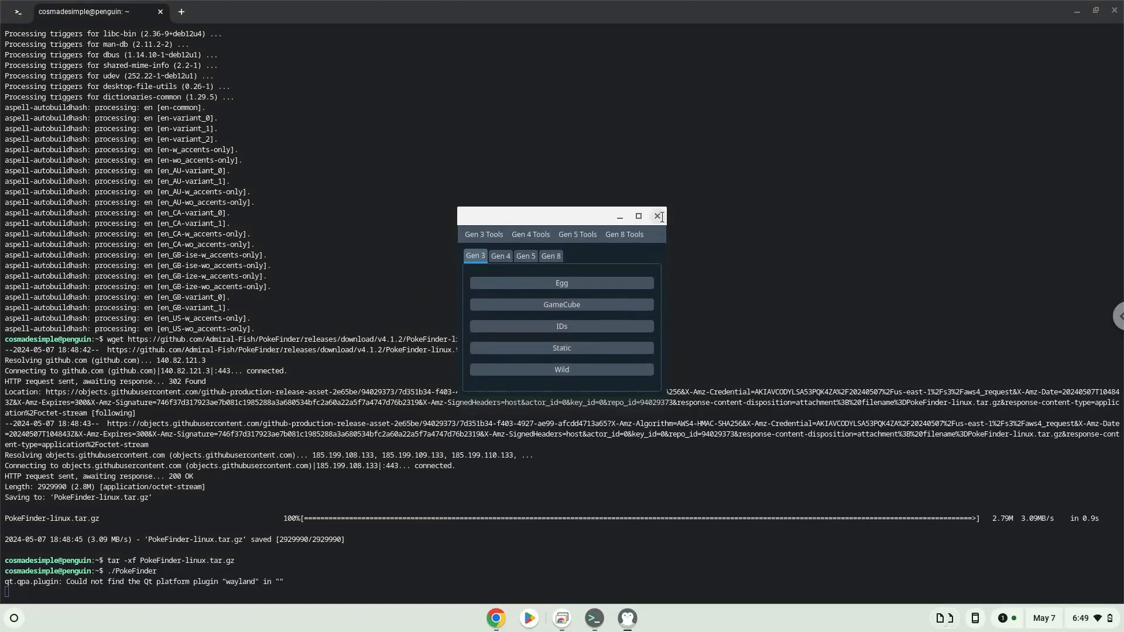
{"action": "left_click", "coordinate": [657, 217]}
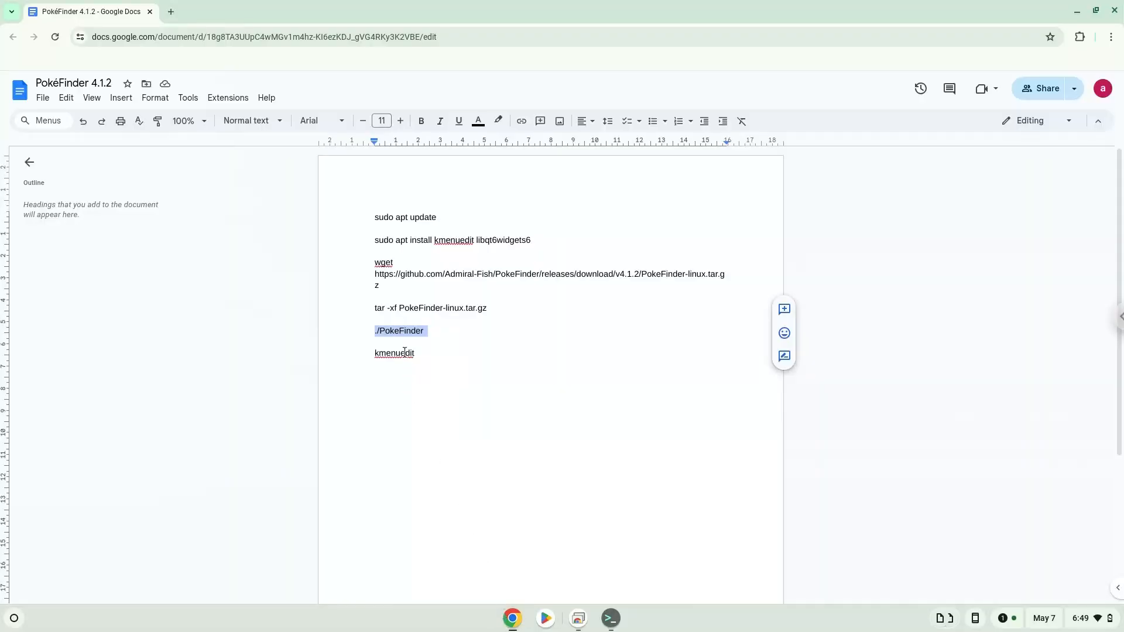
Run kmenuedit from the notes to bring up KDE Menu Editor.
{"action": "right_click", "coordinate": [393, 353]}
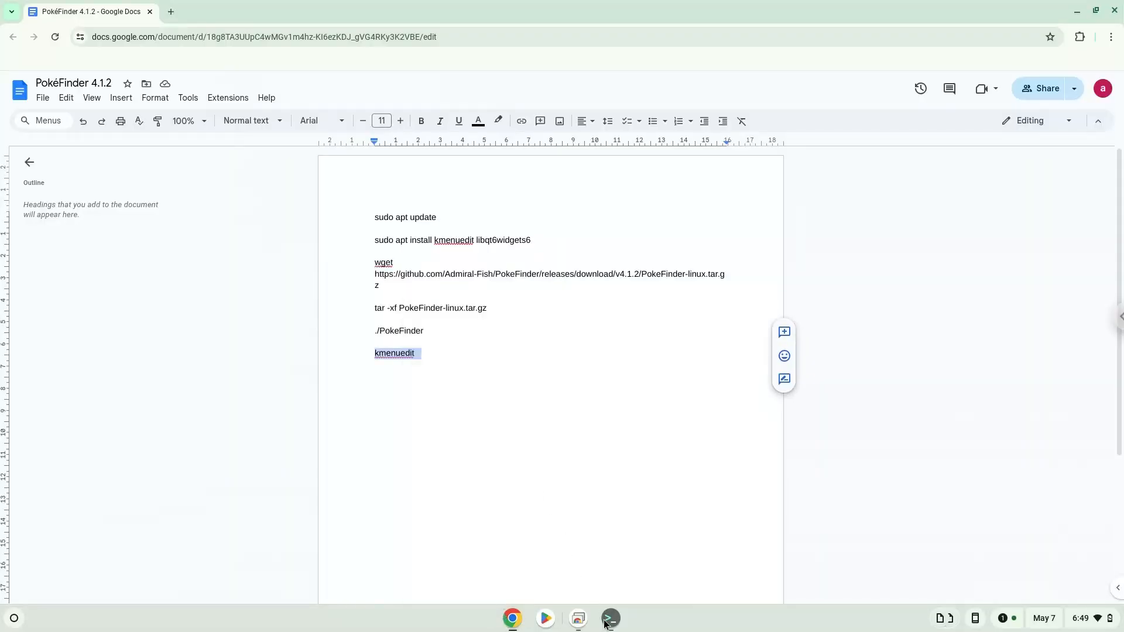
{"action": "left_click", "coordinate": [609, 619]}
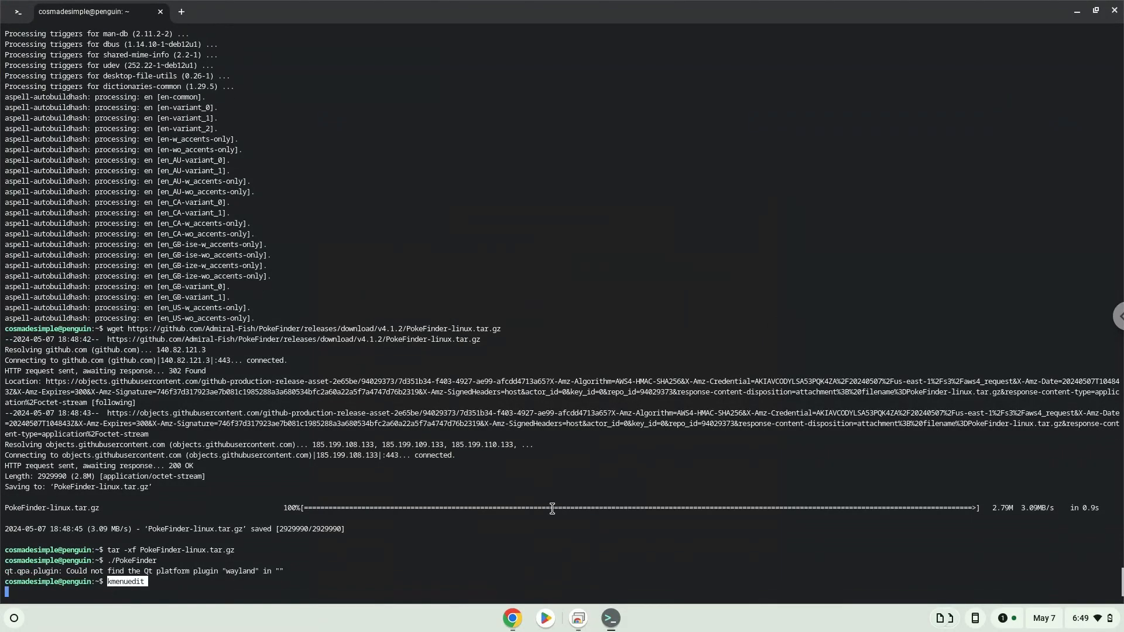
{"action": "key", "text": "Return"}
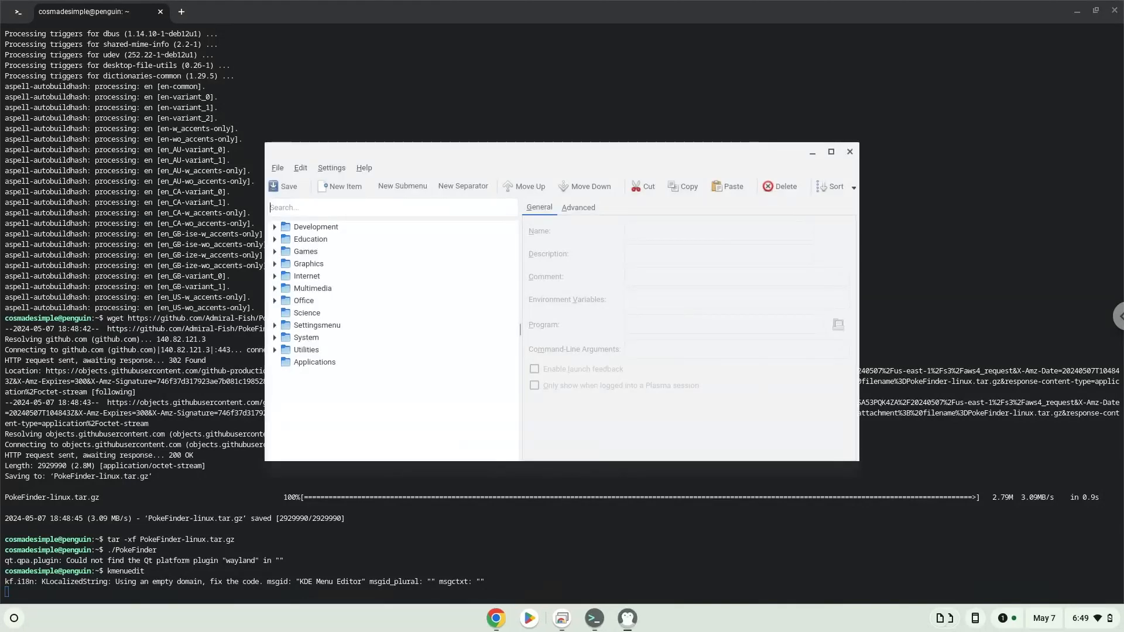
{"action": "mouse_move", "coordinate": [318, 259]}
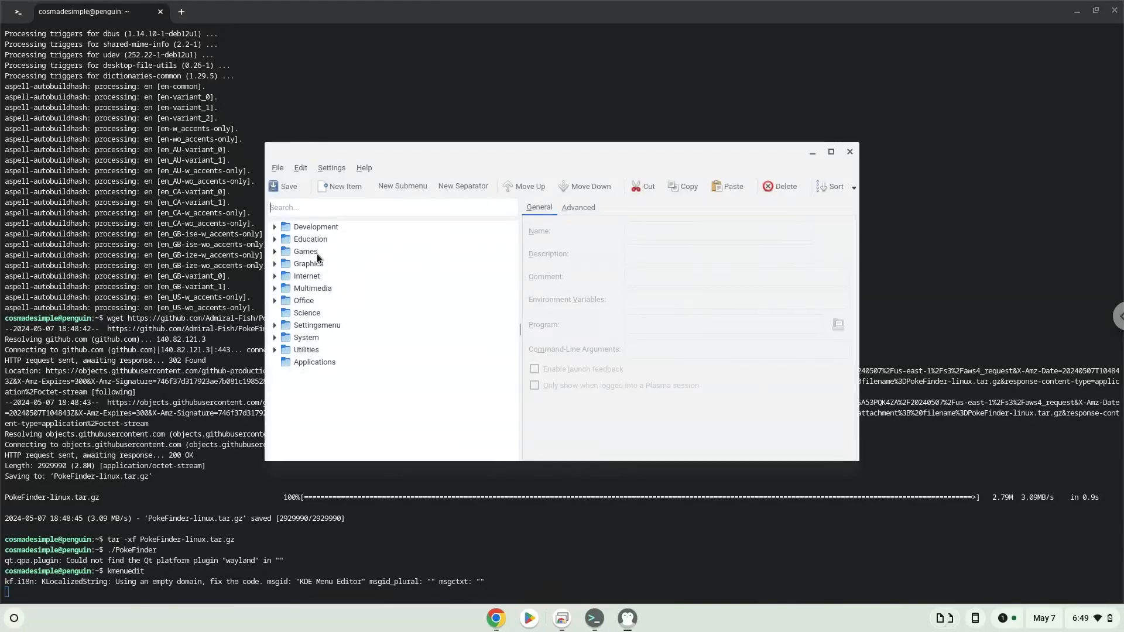
Create a new Games menu entry named 'pokefinder'.
{"action": "left_click", "coordinate": [304, 251]}
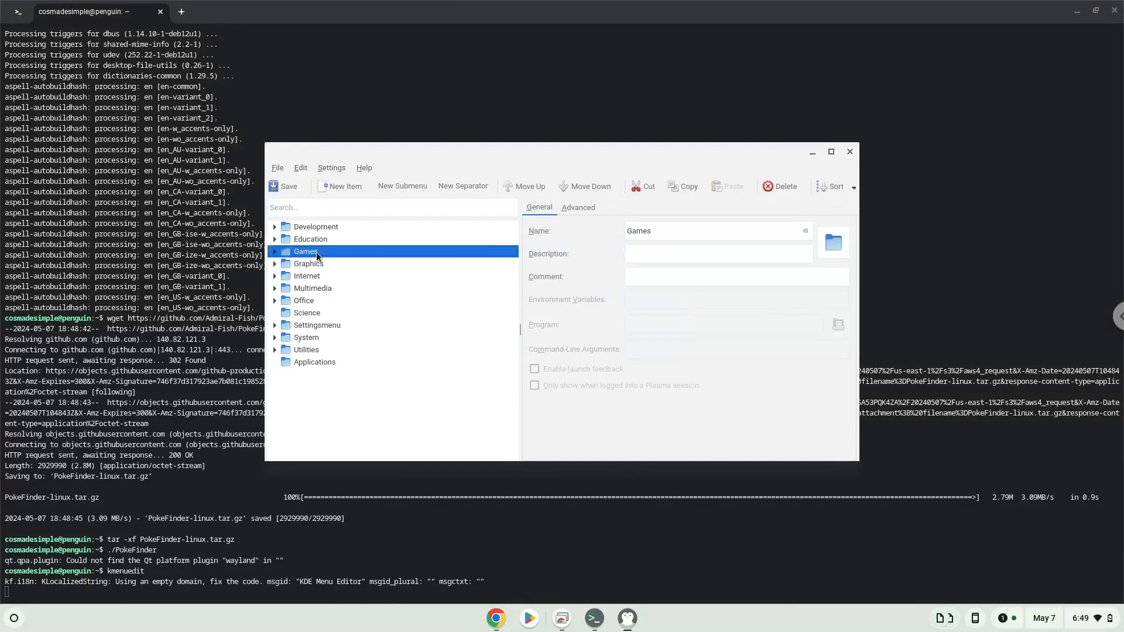
{"action": "left_click", "coordinate": [341, 186]}
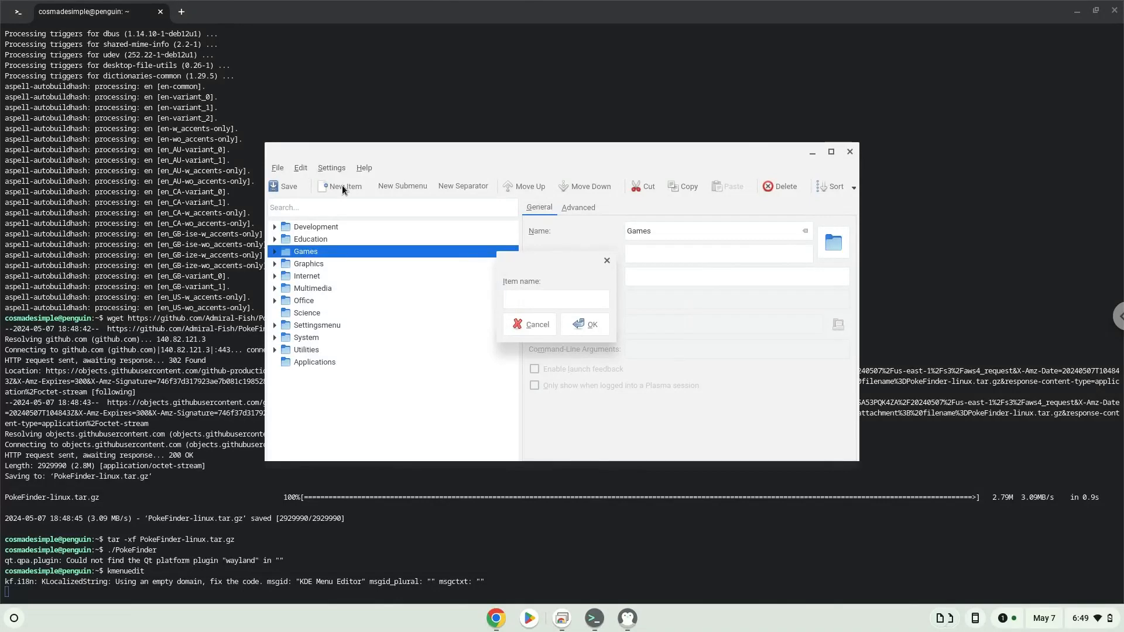
{"action": "type", "text": "pokefind"}
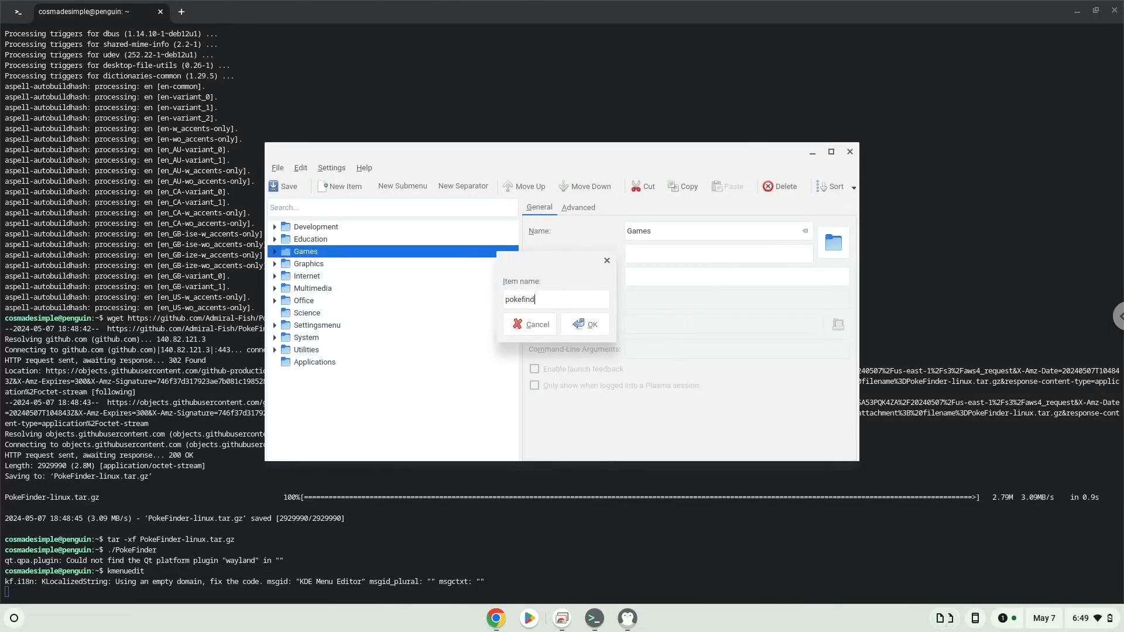
{"action": "type", "text": "er"}
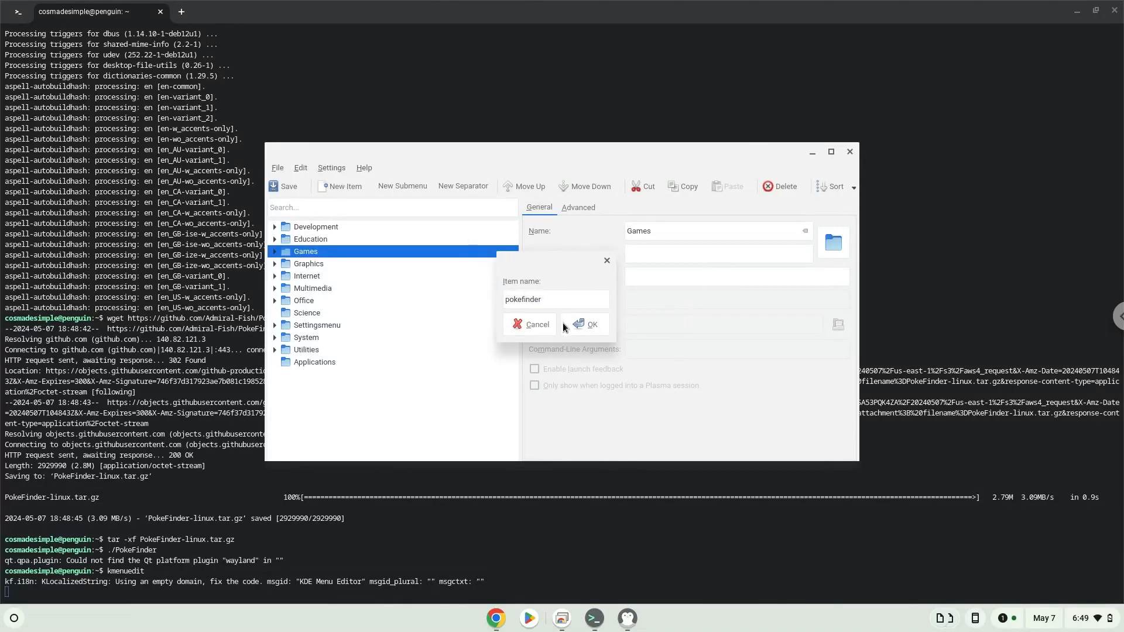
{"action": "left_click", "coordinate": [587, 325]}
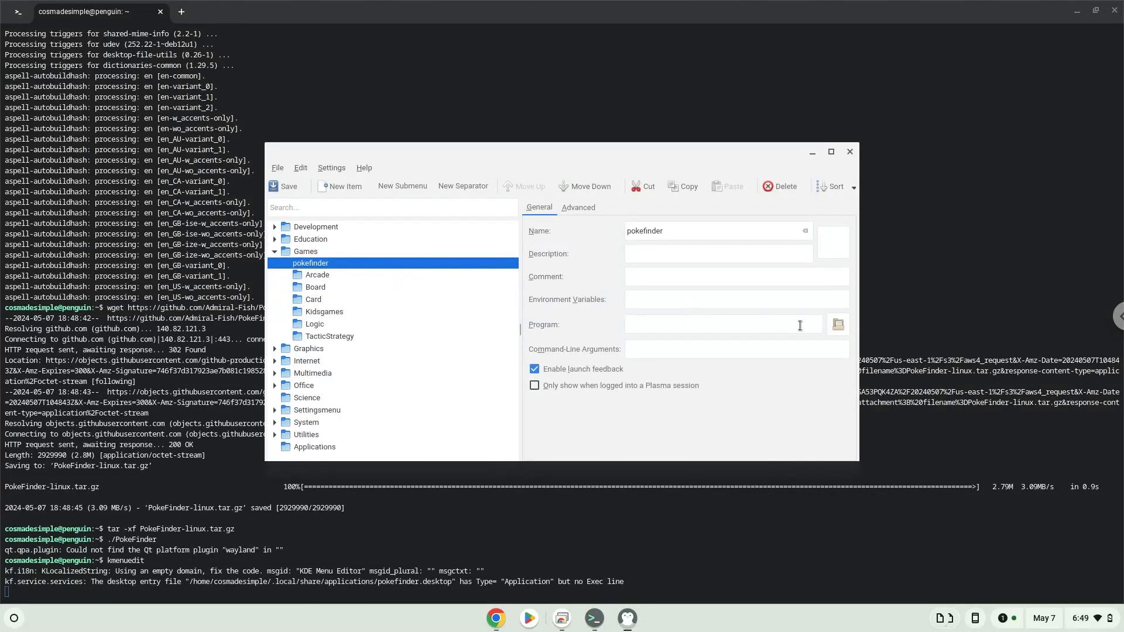
Set the entry's program to the extracted PokeFinder executable and close the editor.
{"action": "left_click", "coordinate": [838, 324]}
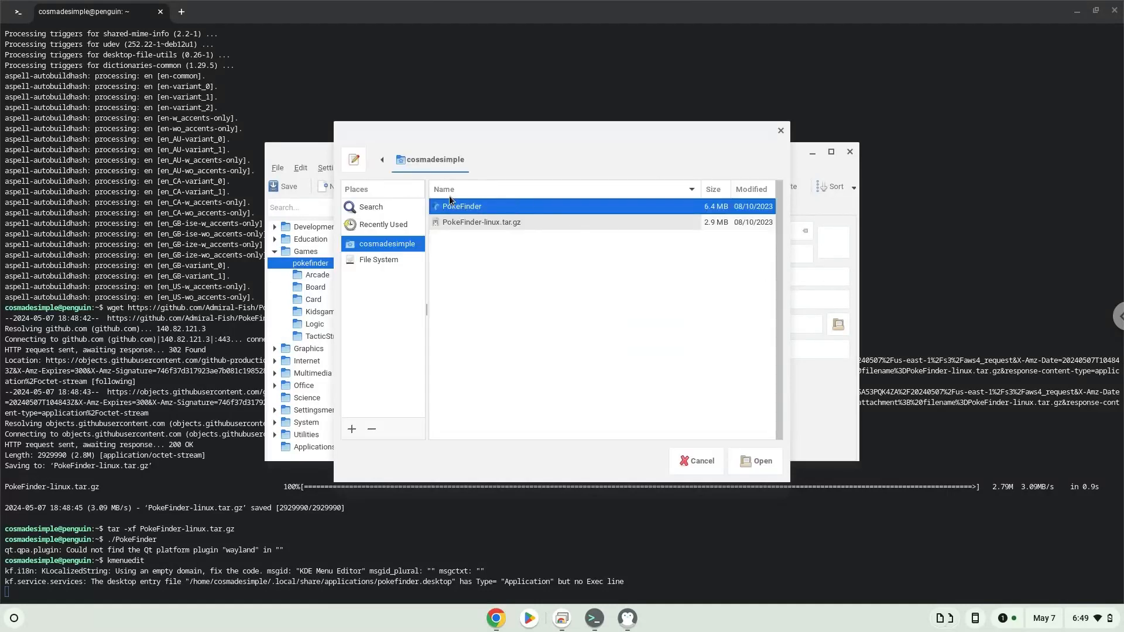
{"action": "left_click", "coordinate": [753, 460]}
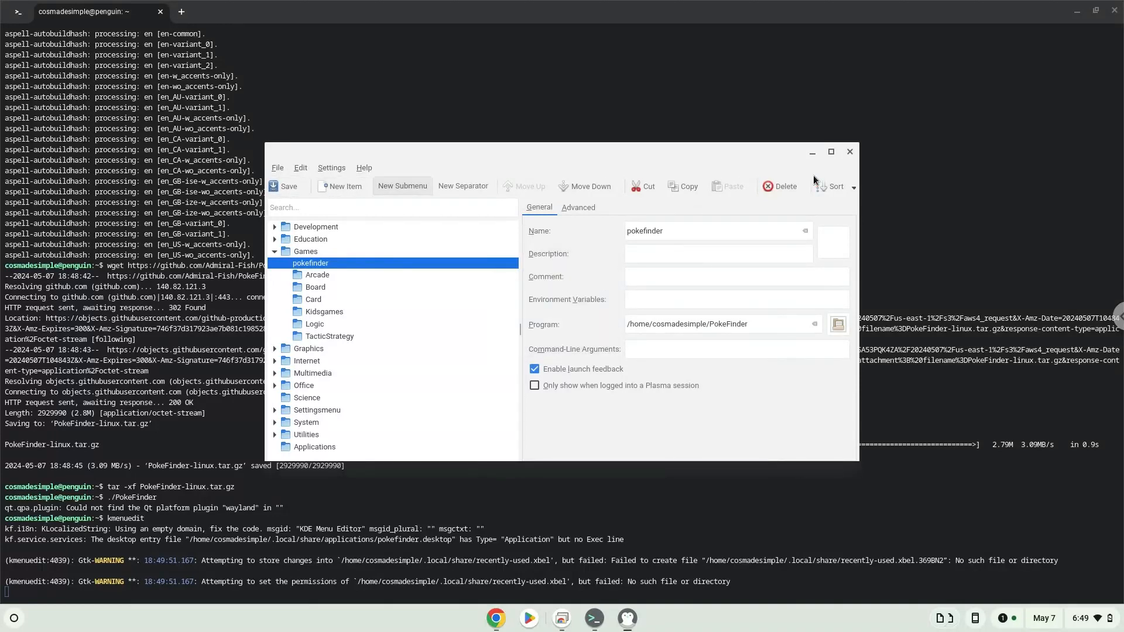
{"action": "left_click", "coordinate": [851, 151]}
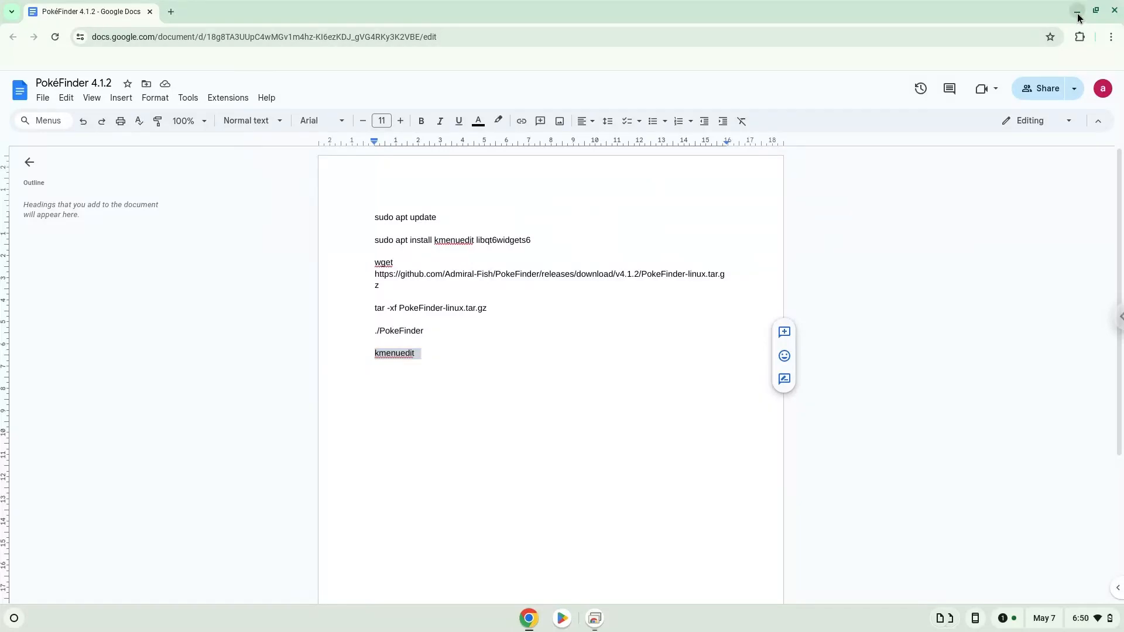
Launch PokéFinder from the ChromeOS launcher's Linux apps and dismiss its profiles-path warning.
{"action": "left_click", "coordinate": [1075, 11]}
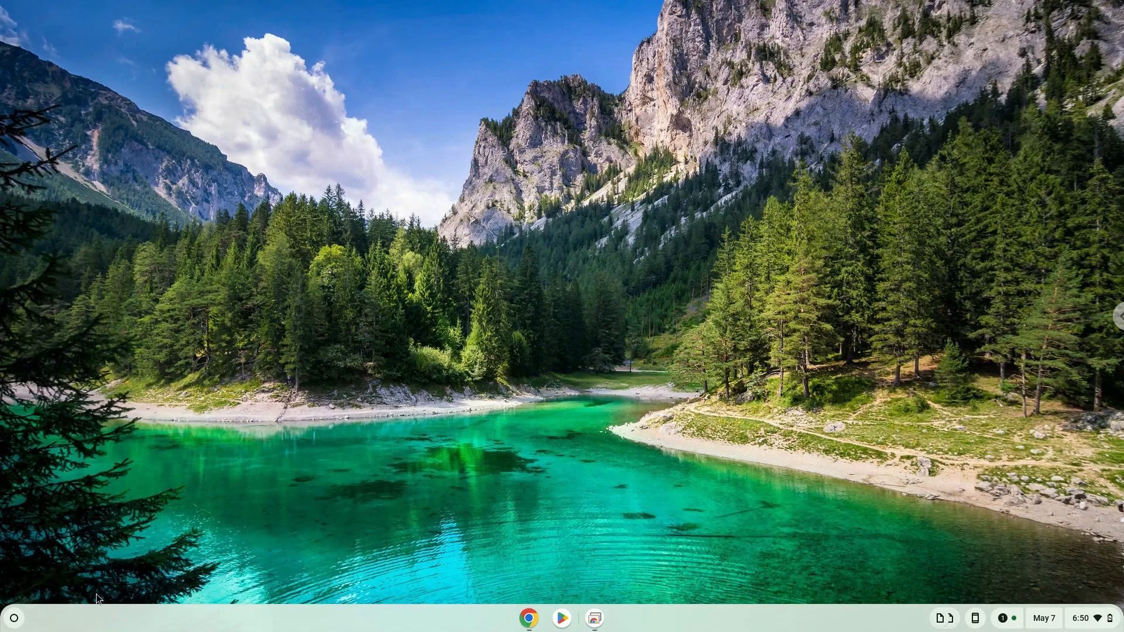
{"action": "left_click", "coordinate": [13, 618]}
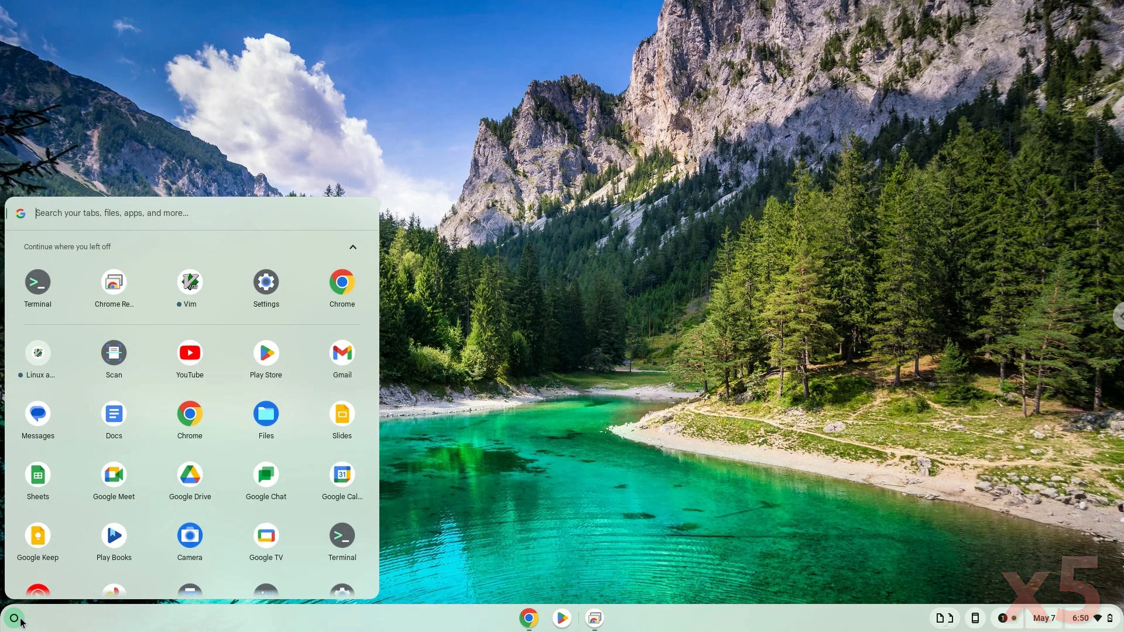
{"action": "mouse_move", "coordinate": [37, 353]}
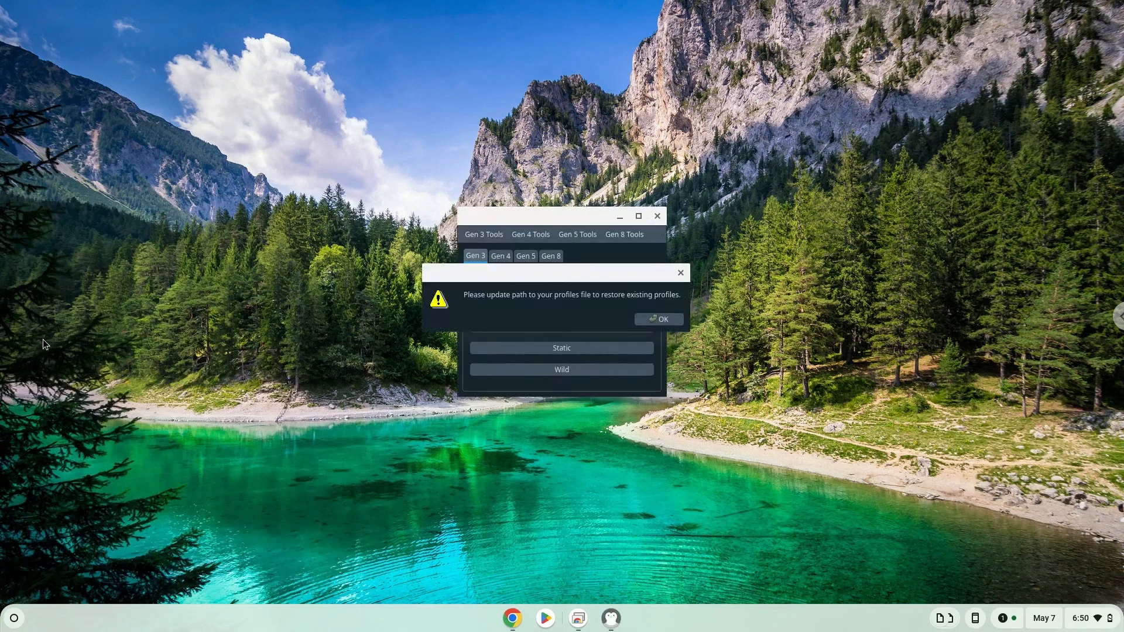
{"action": "mouse_move", "coordinate": [636, 328]}
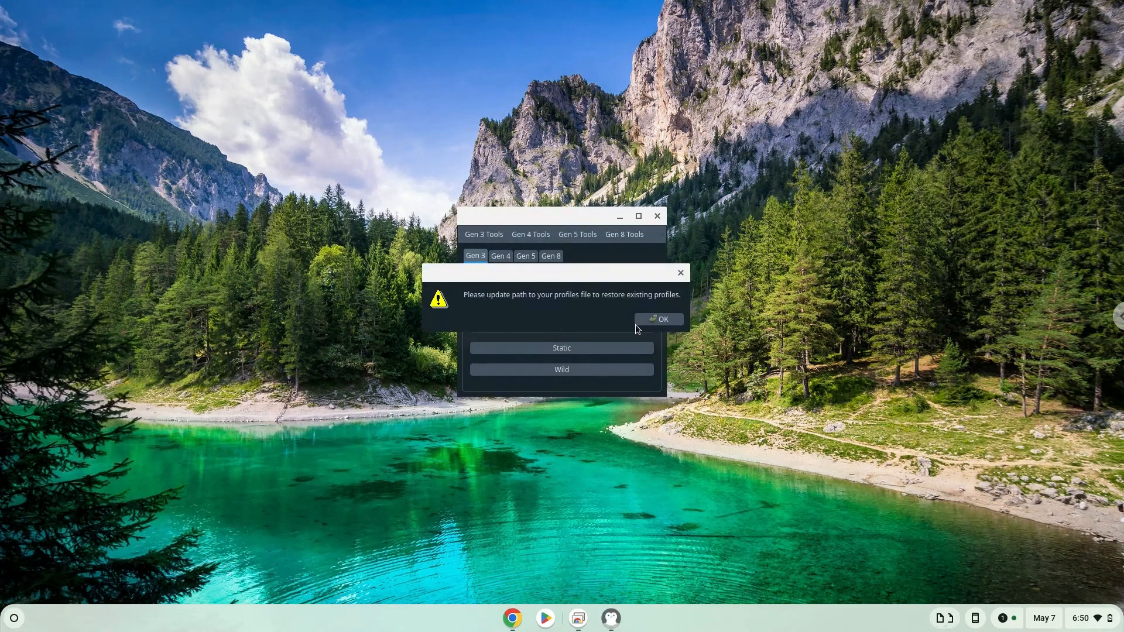
{"action": "left_click", "coordinate": [658, 318]}
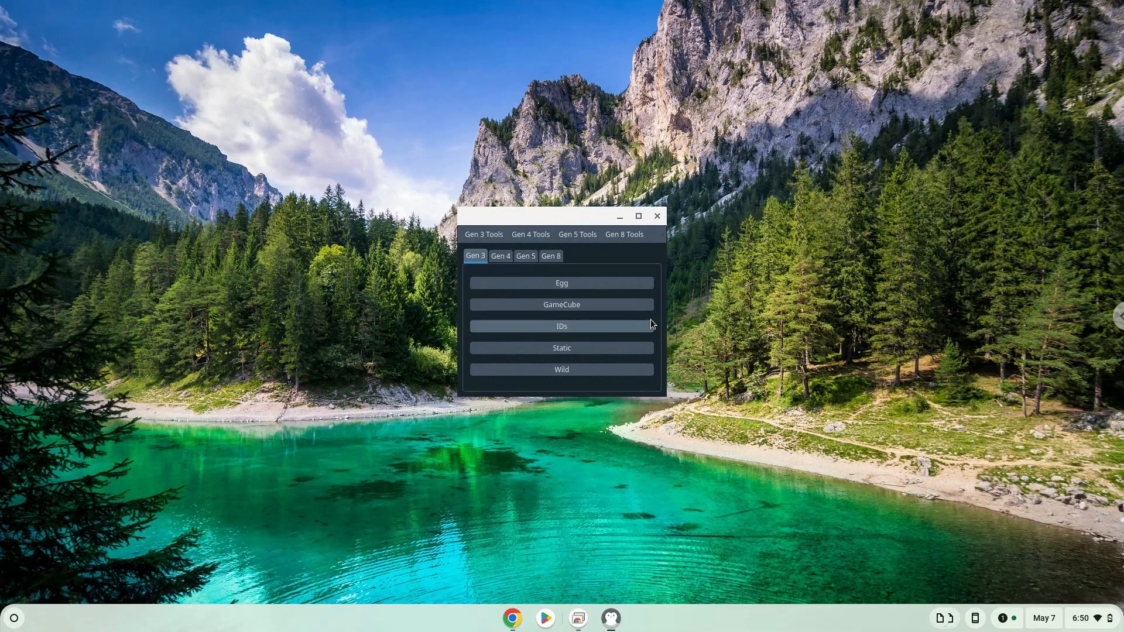